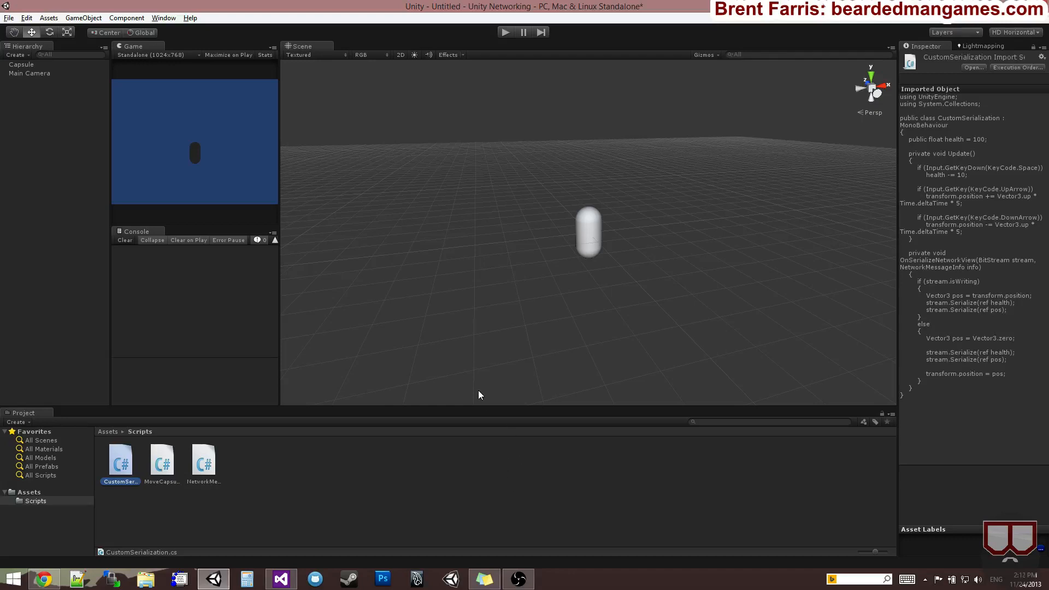
mouse_move(69, 152)
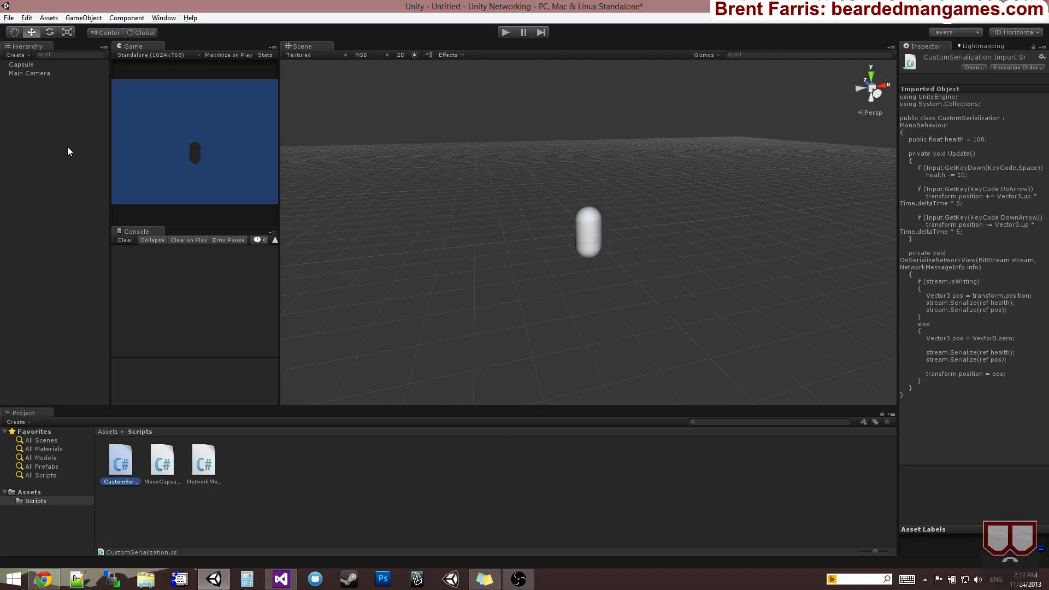
mouse_move(51, 198)
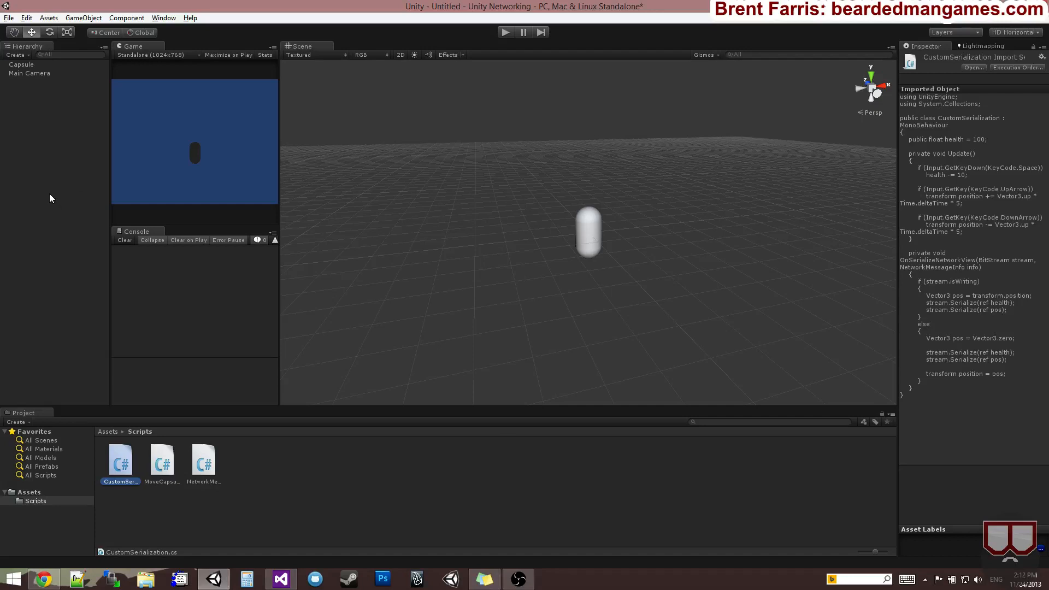
Step: Select the Capsule to inspect its Network View and Custom Serialization components, then open the script
click(21, 64)
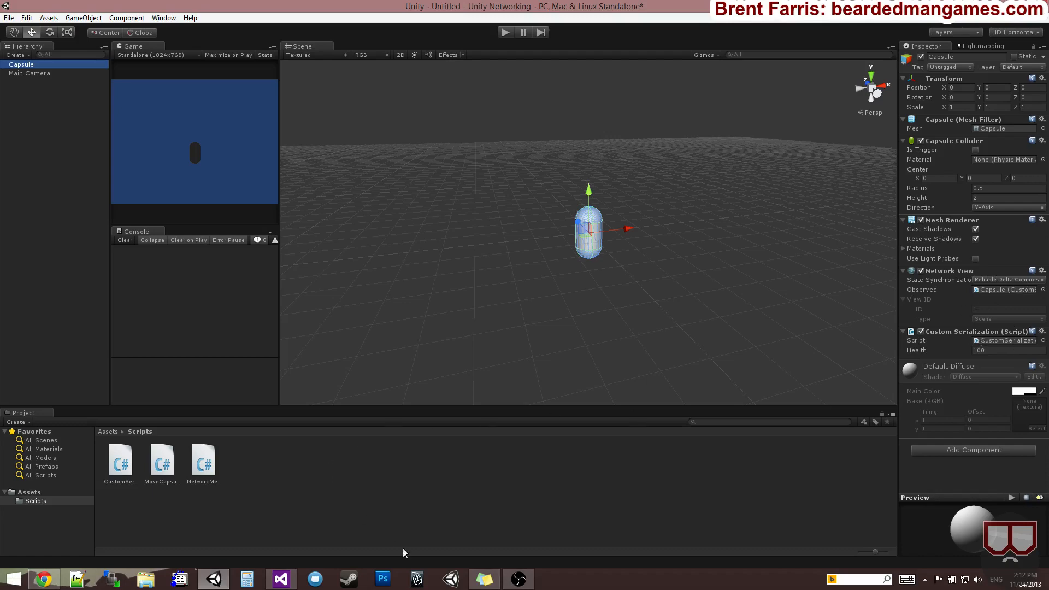
click(280, 579)
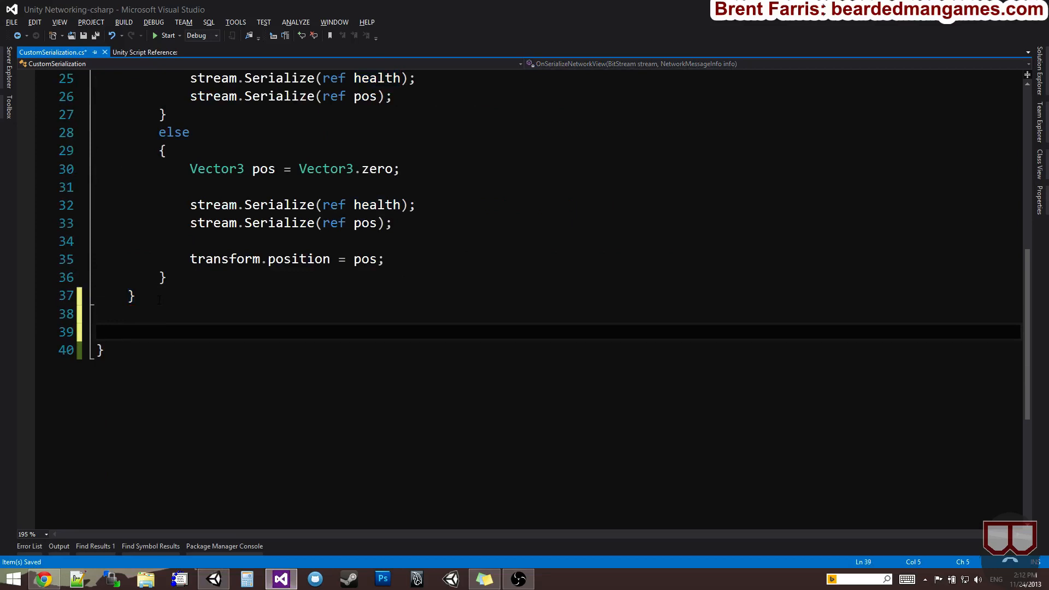
Step: Write an [RPC] public void JumpRight() method doing transform.position += Vector3.right * 2
text([)
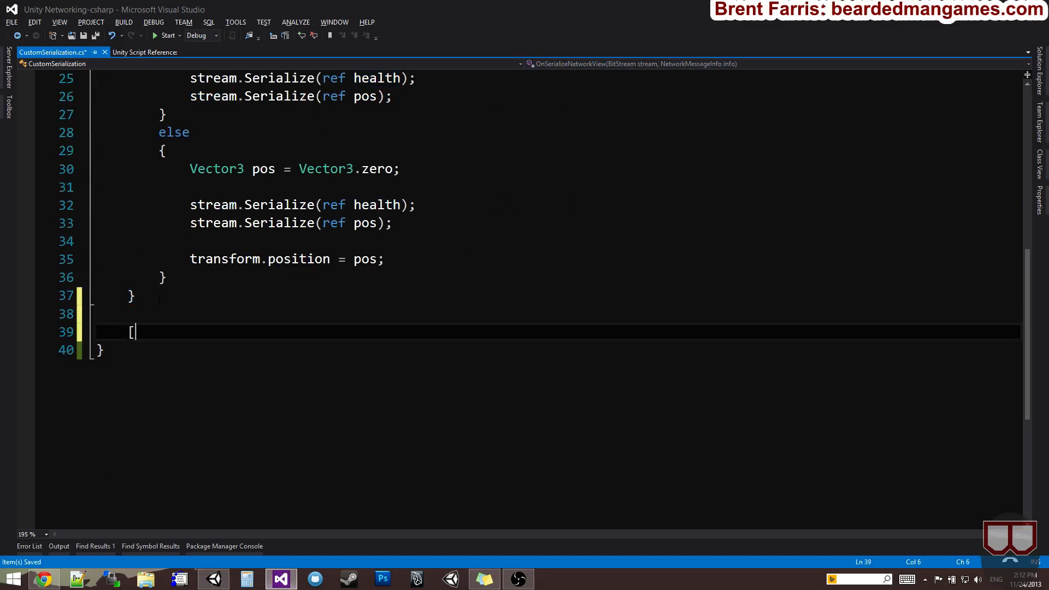
text(RPC)
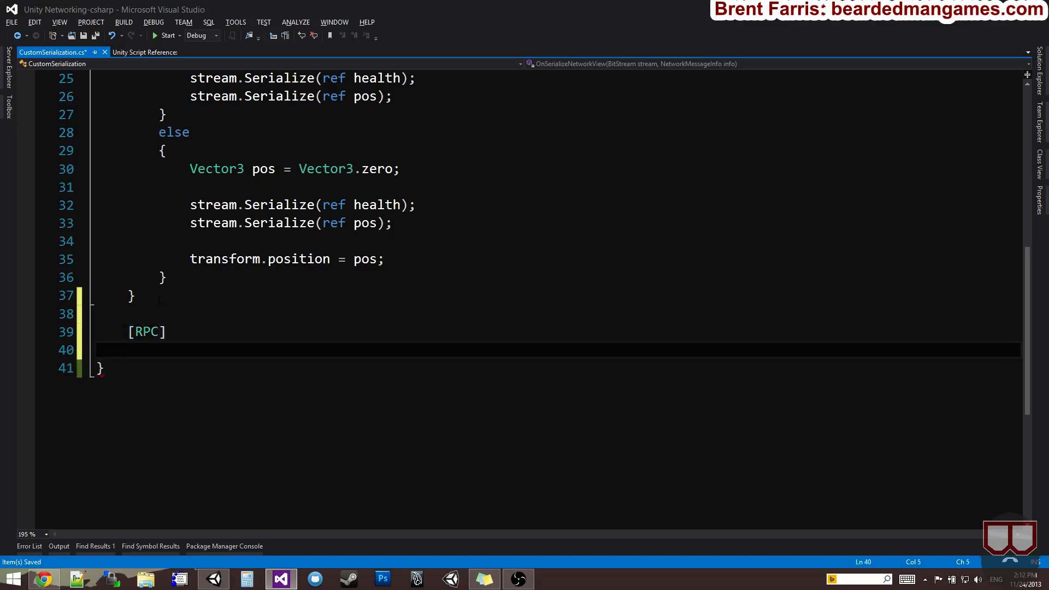
text(public void)
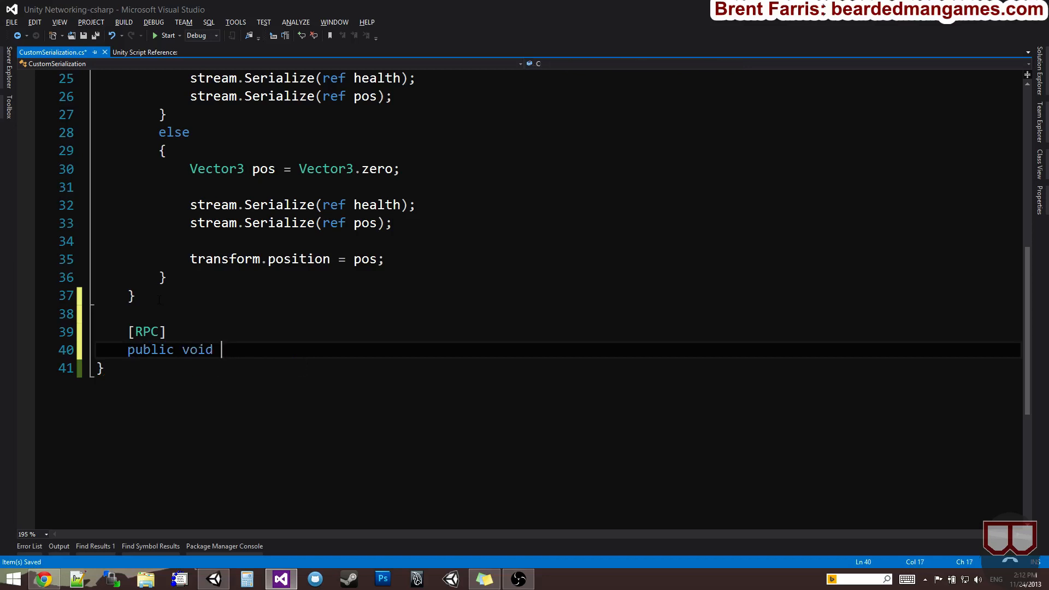
text(JumpRight()
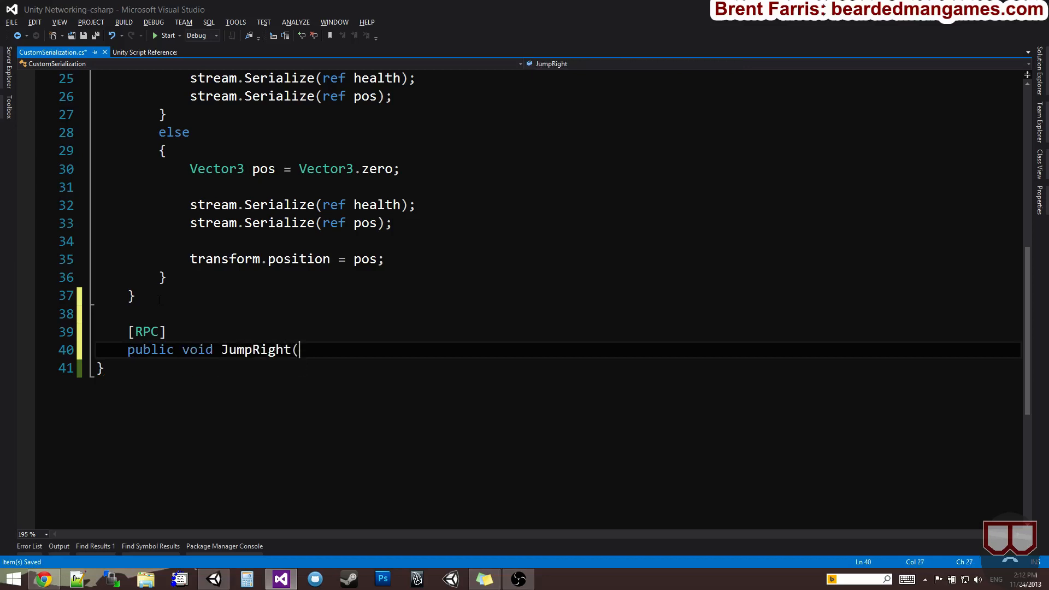
text())
text({)
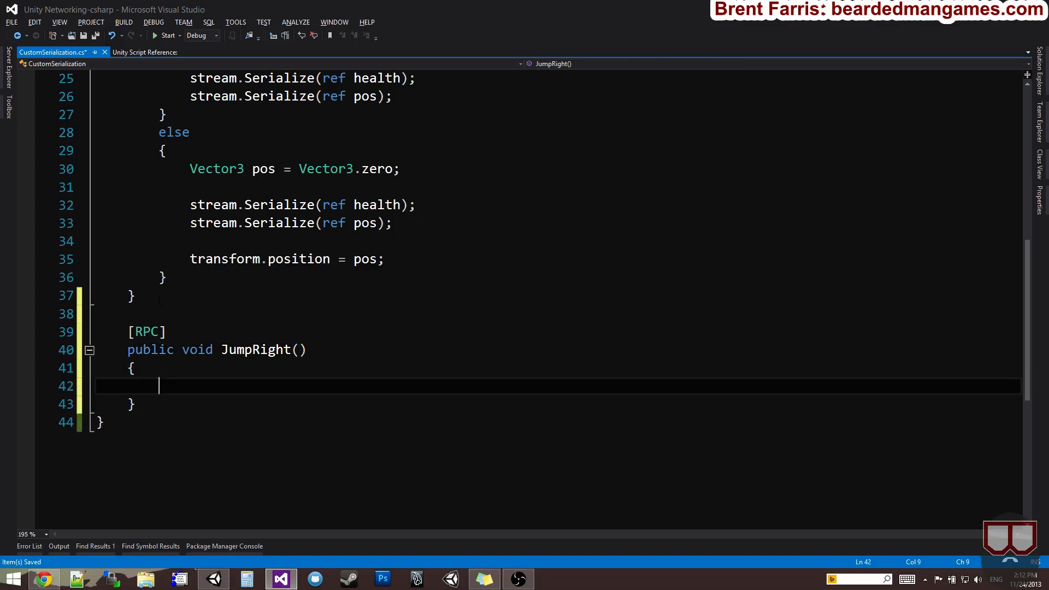
text(t)
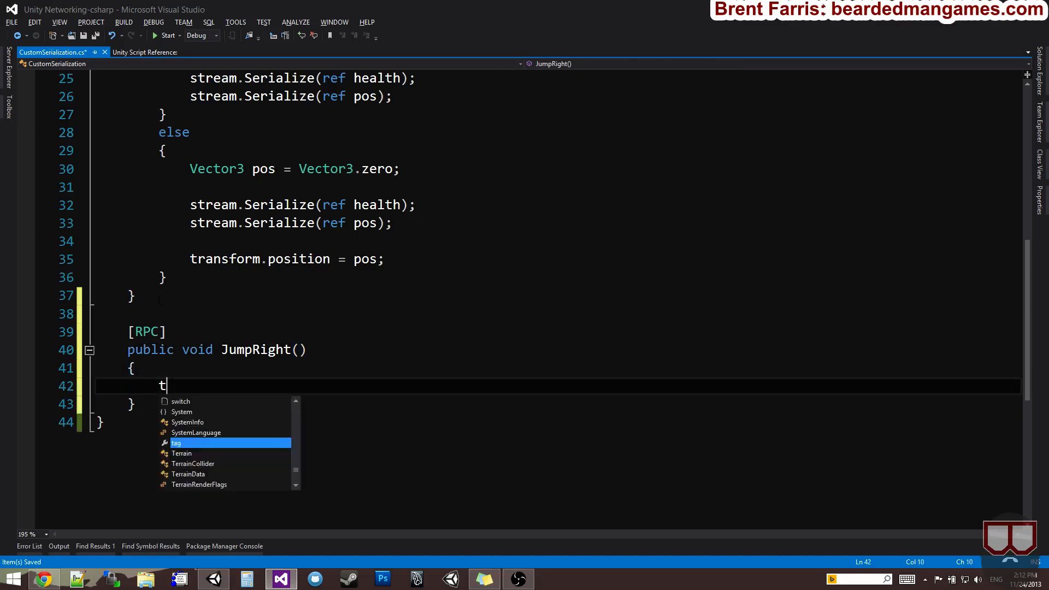
text(ransform.position +=)
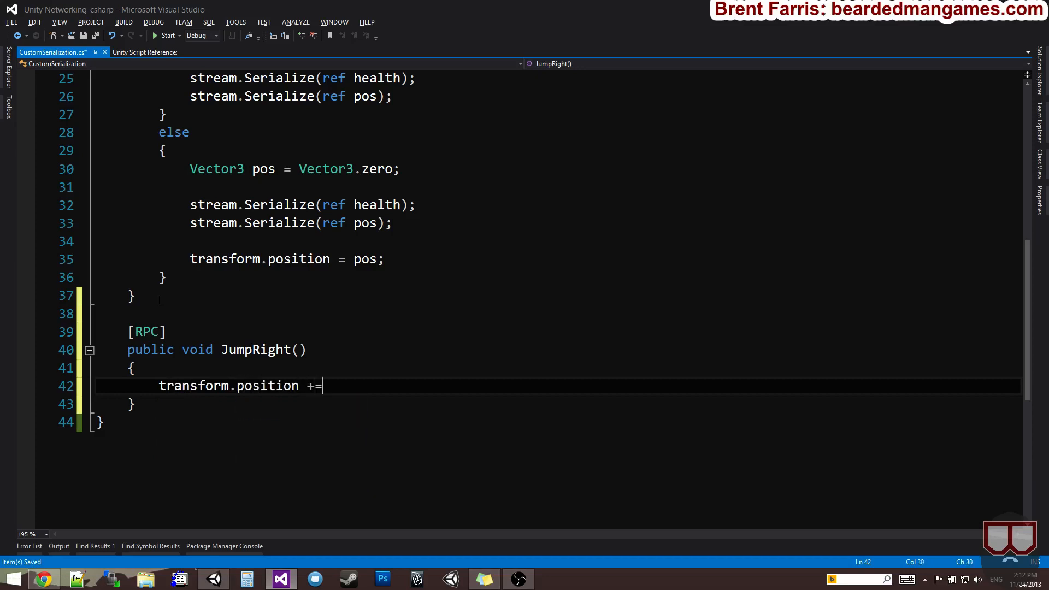
text(Vector3.ri)
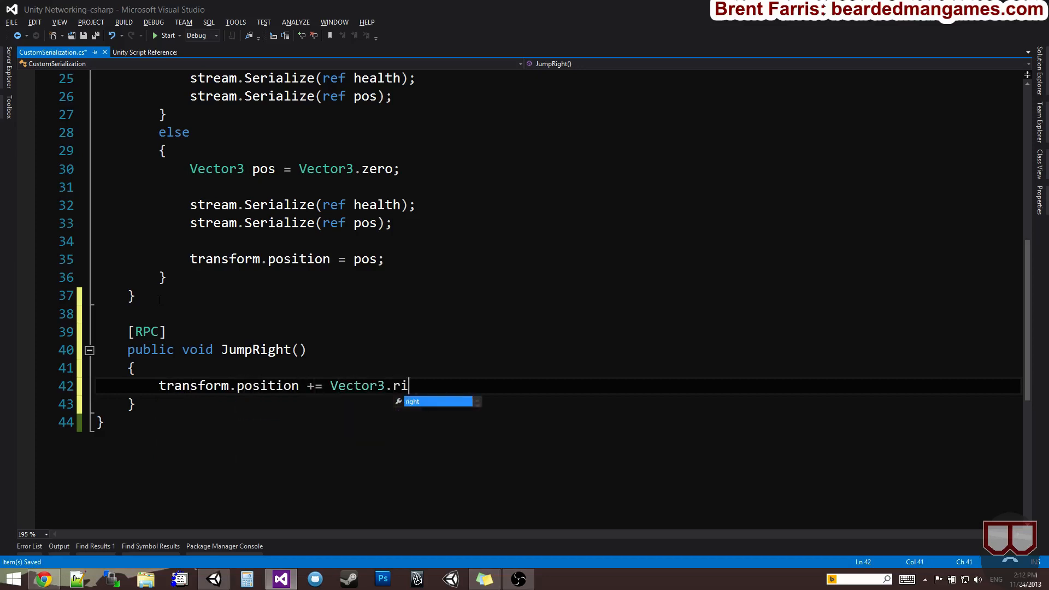
text(ght * 2;)
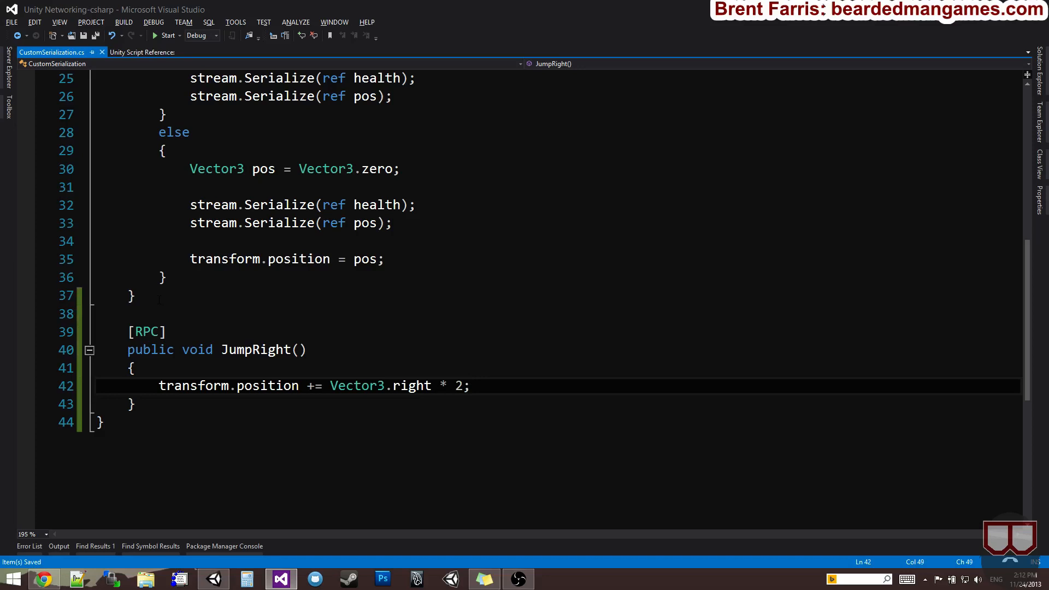
double_click(262, 349)
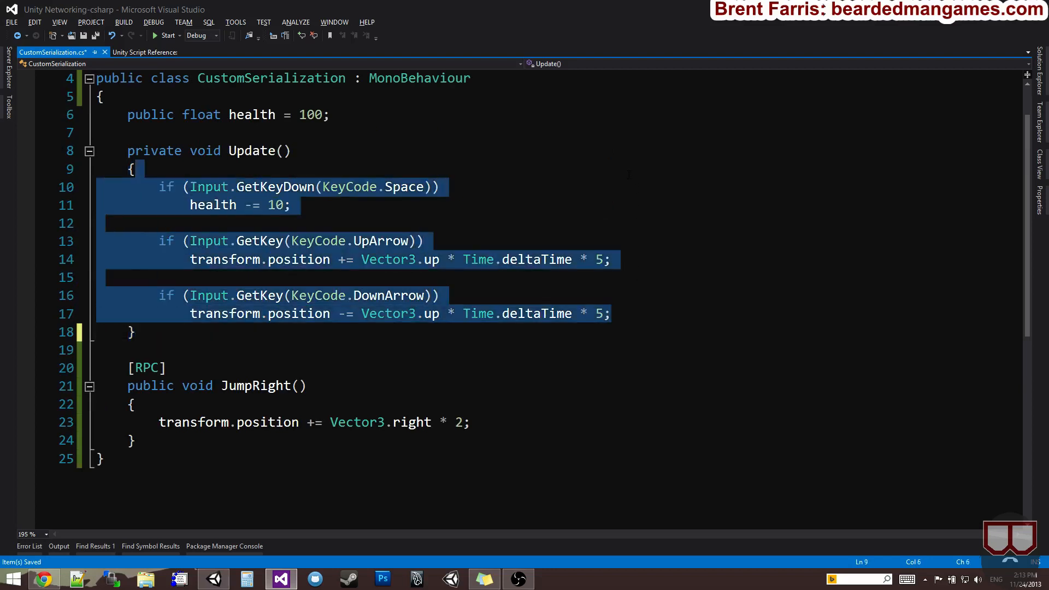
Step: Delete the health and movement code and type an Input.GetKeyDown(KeyCode.Space) check with networkView
key(Delete)
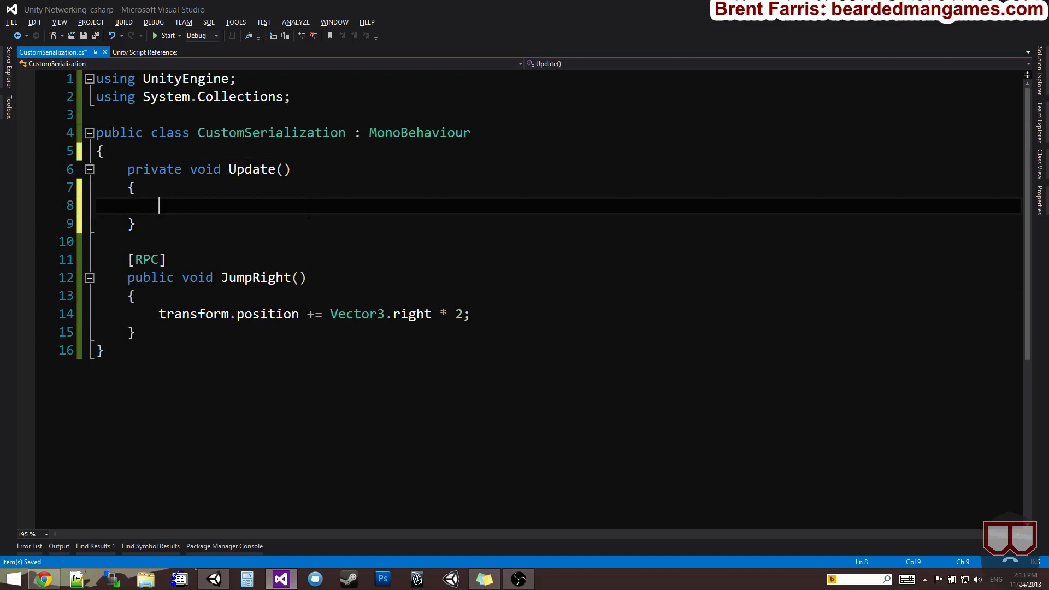
text(if (Input.getkey)
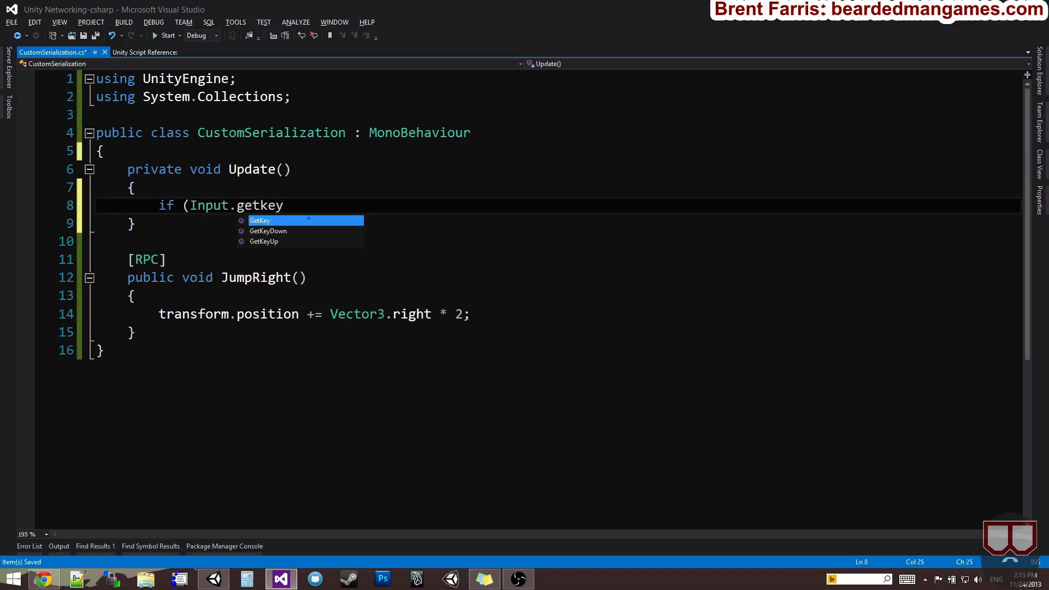
text(Down)
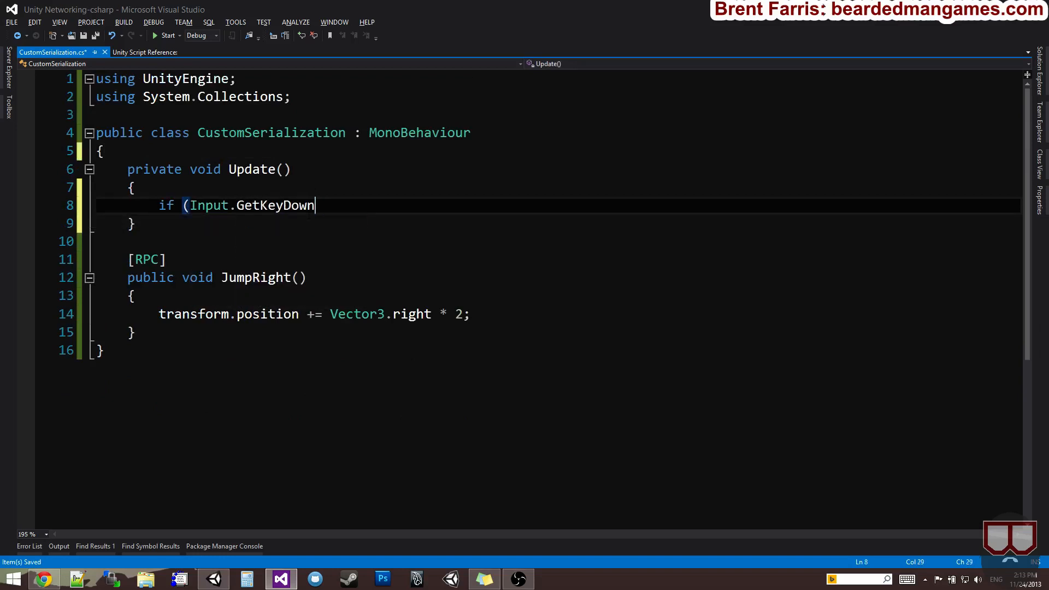
text((KeyCode.Space)
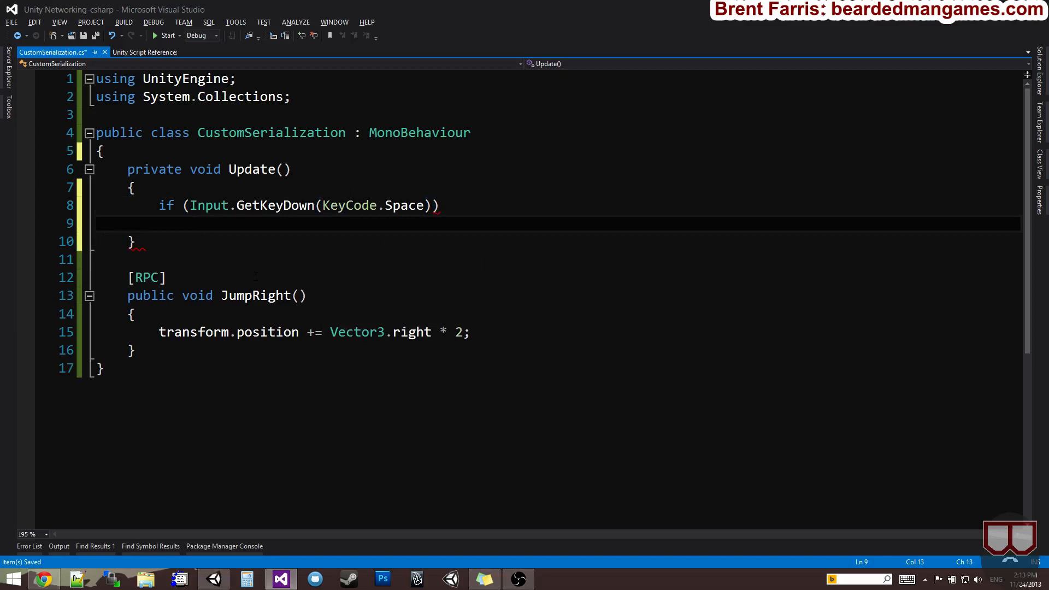
text(JumpRight)
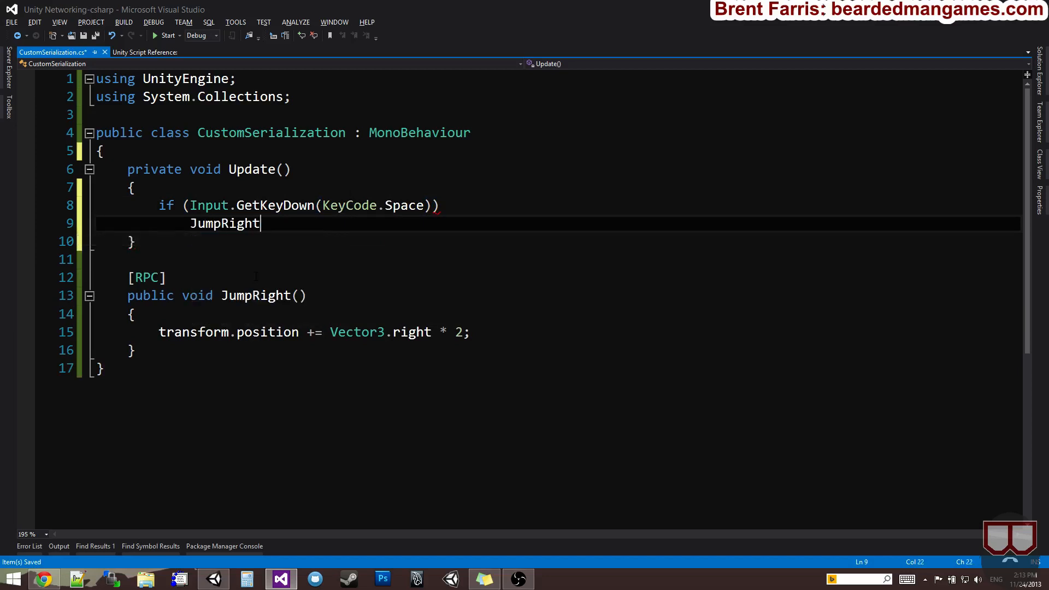
text(())
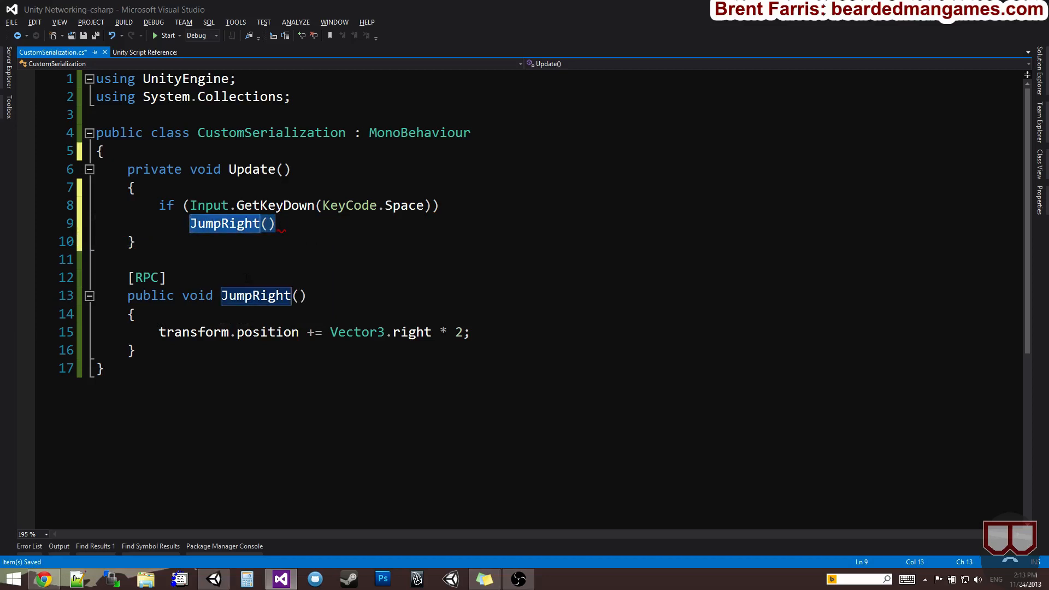
text(networkview)
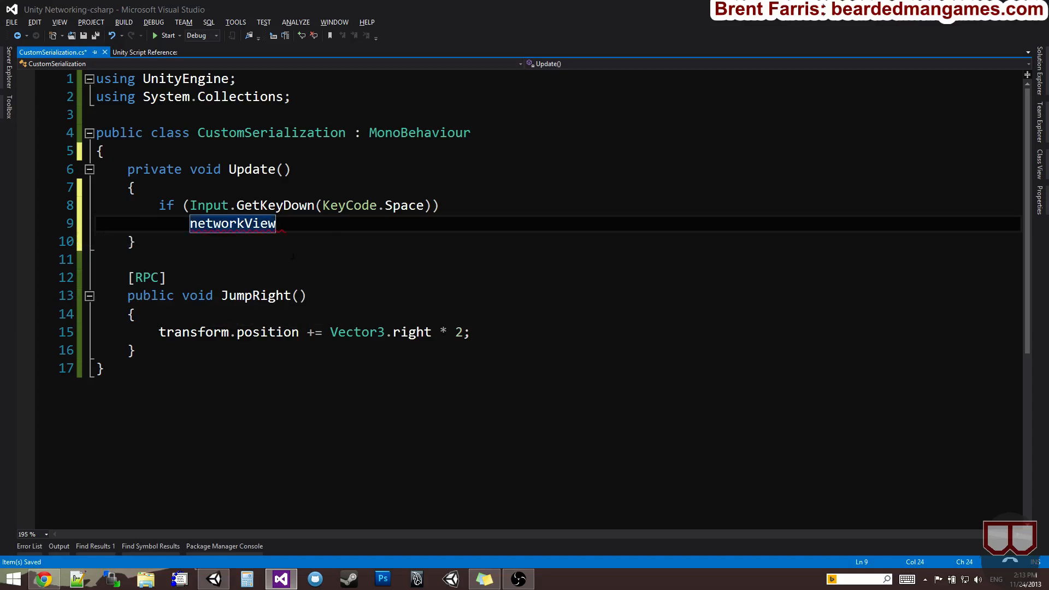
Step: Type networkView.RPC("JumpRight", and start entering the RPCMode argument
text(.RPC()
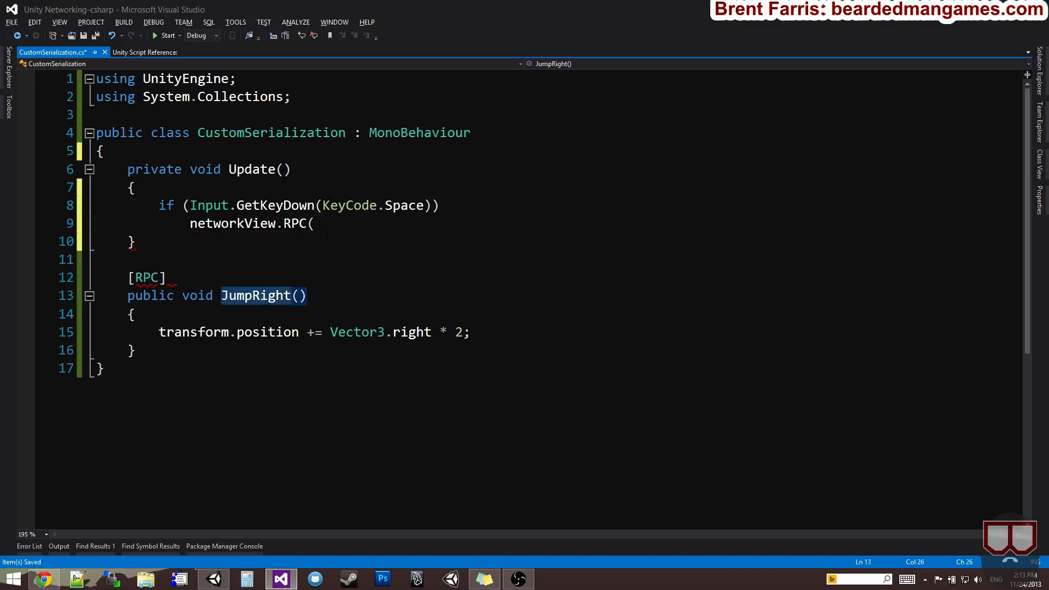
text("JumpRight")
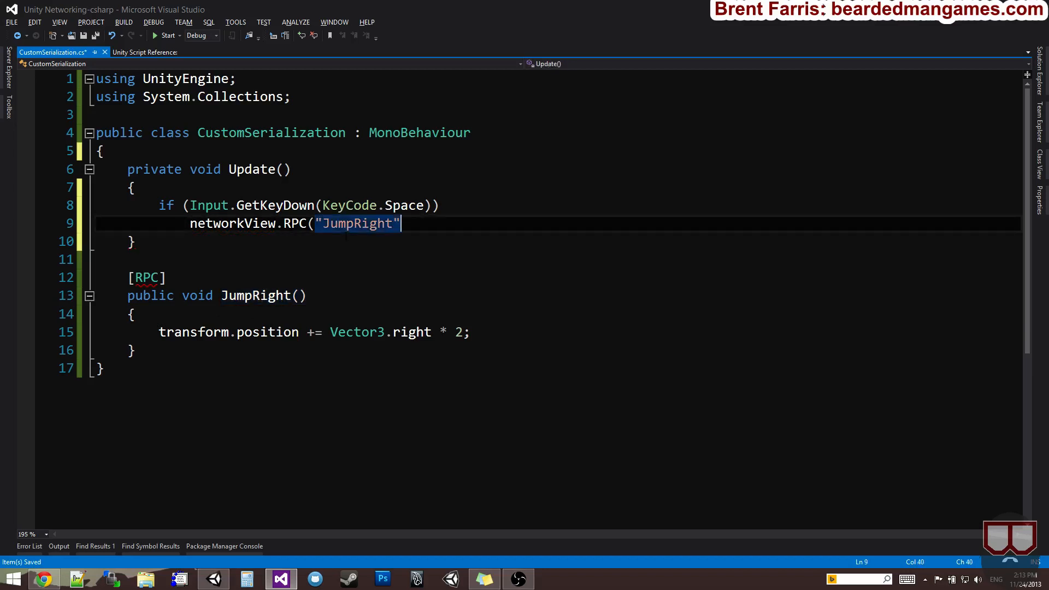
text(,)
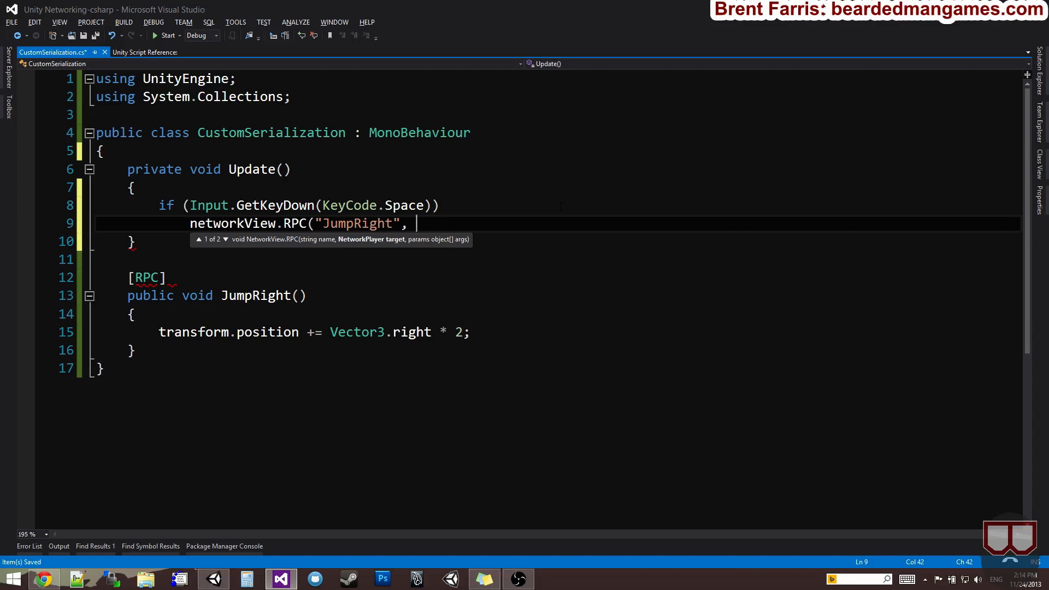
click(225, 239)
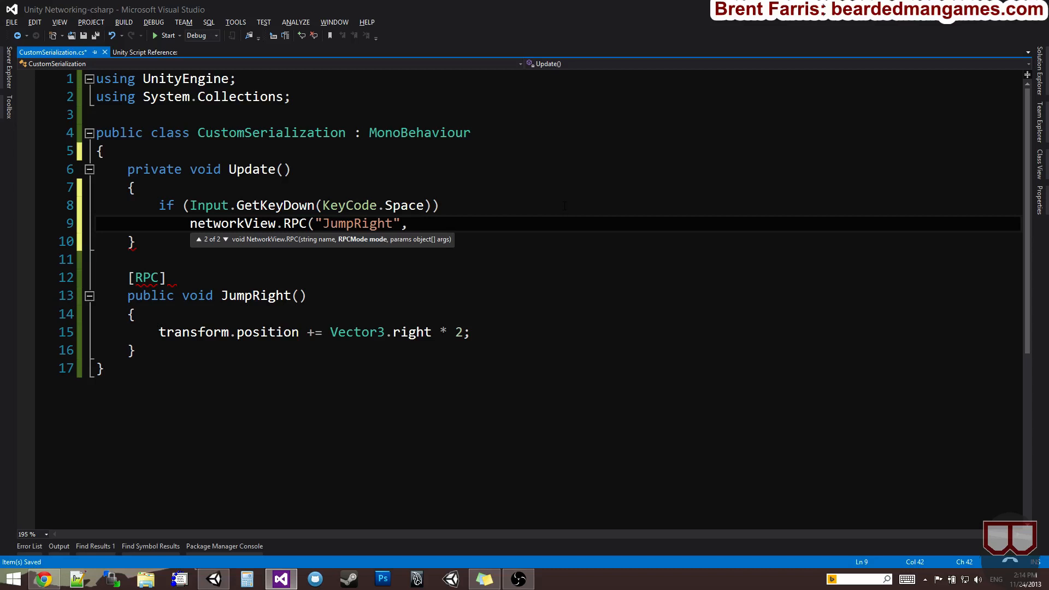
text(RPCMode.)
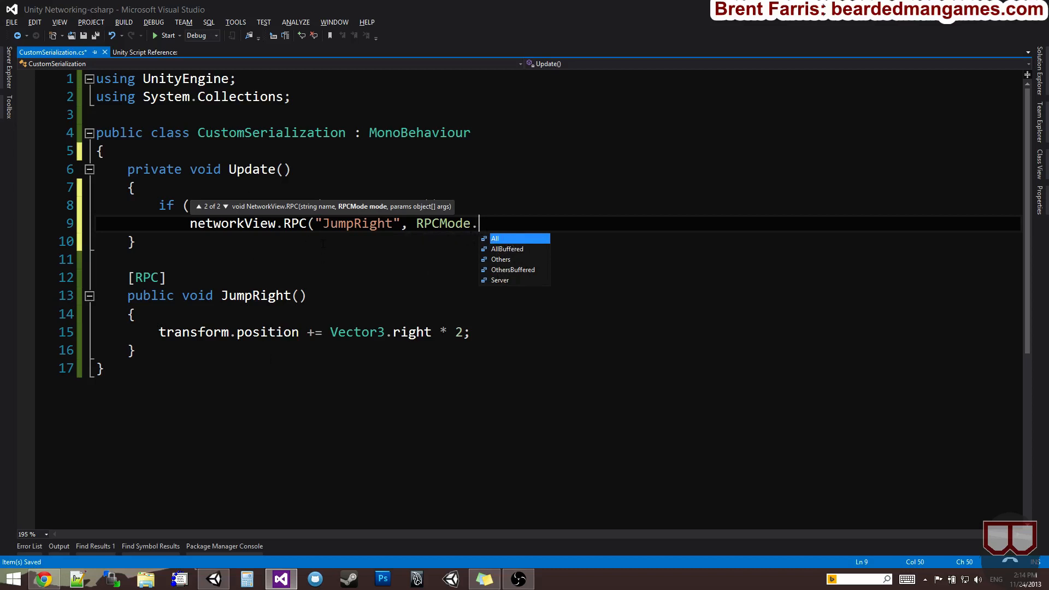
mouse_move(231, 208)
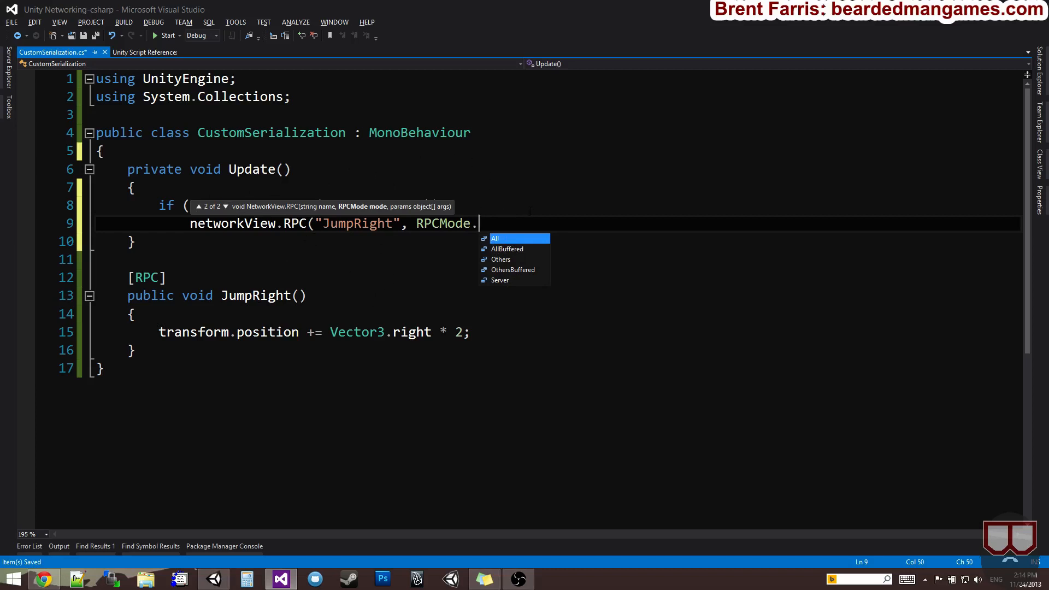
mouse_move(501, 260)
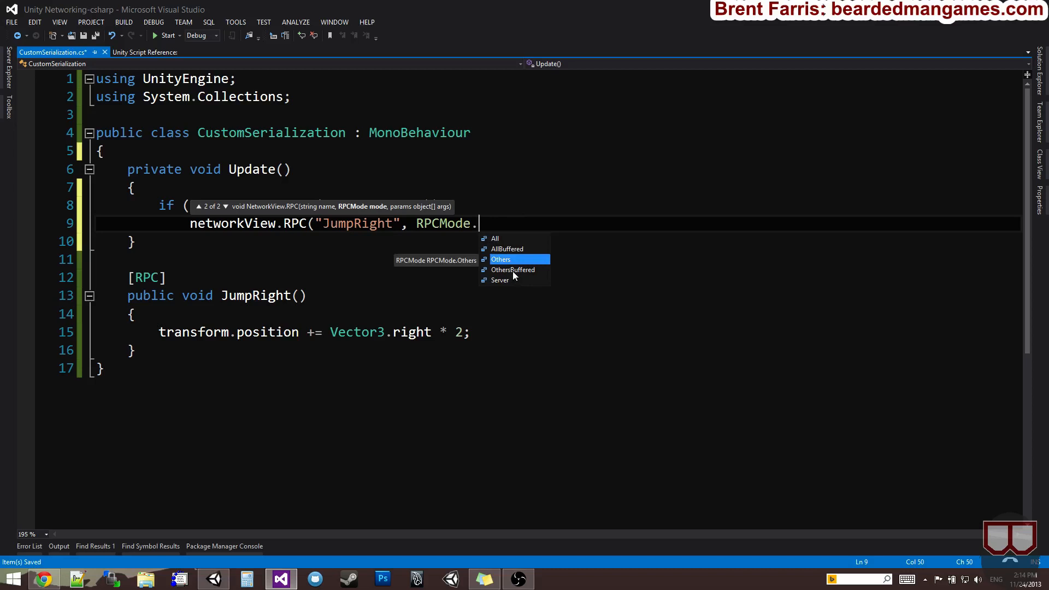
mouse_move(513, 275)
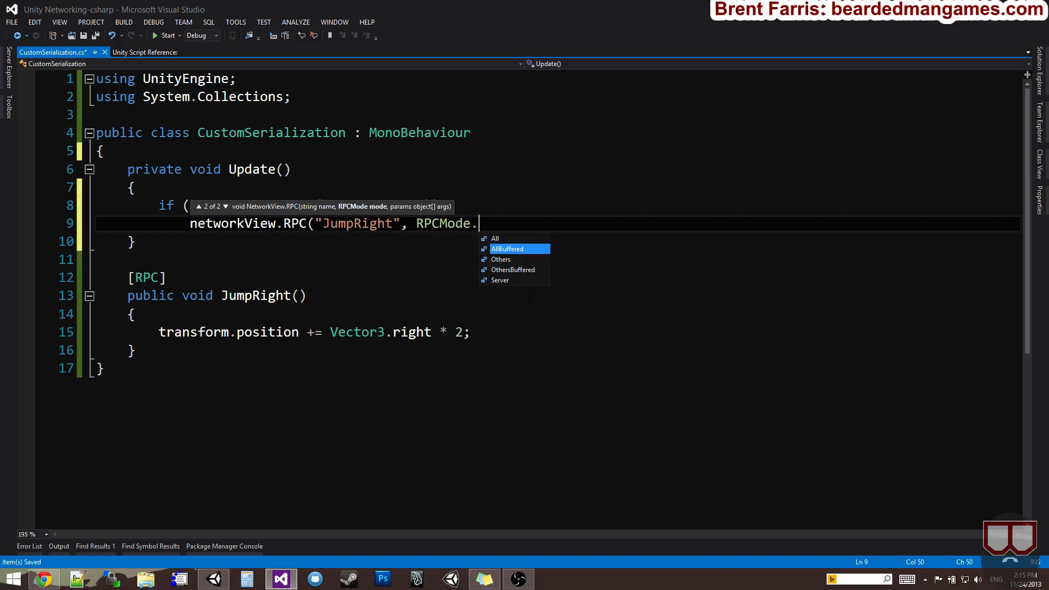
mouse_move(507, 249)
text(All, null);)
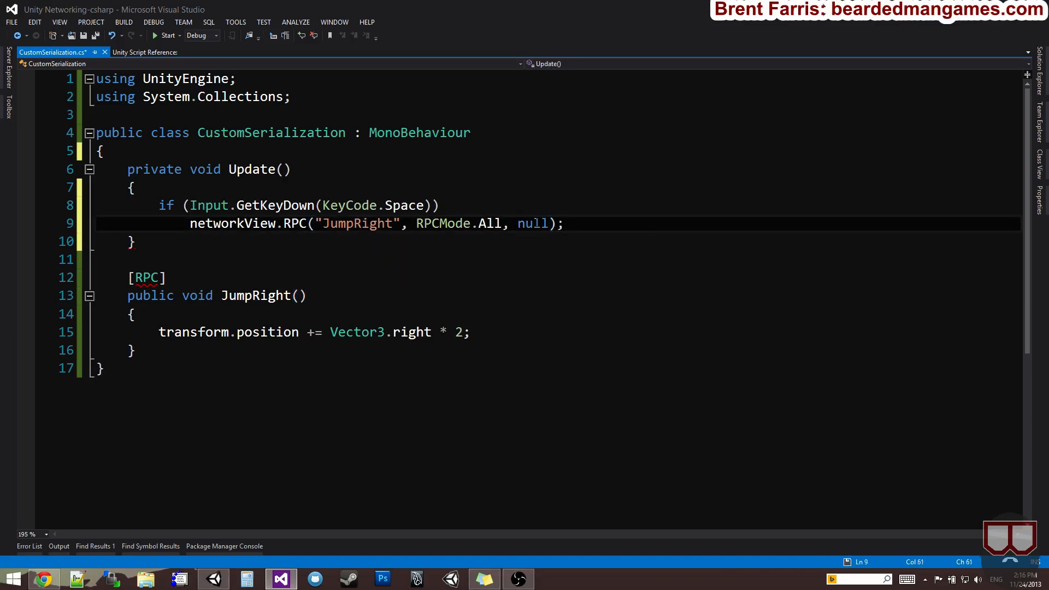
Step: Save the script with the finished JumpRight RPC call
key(ctrl+s)
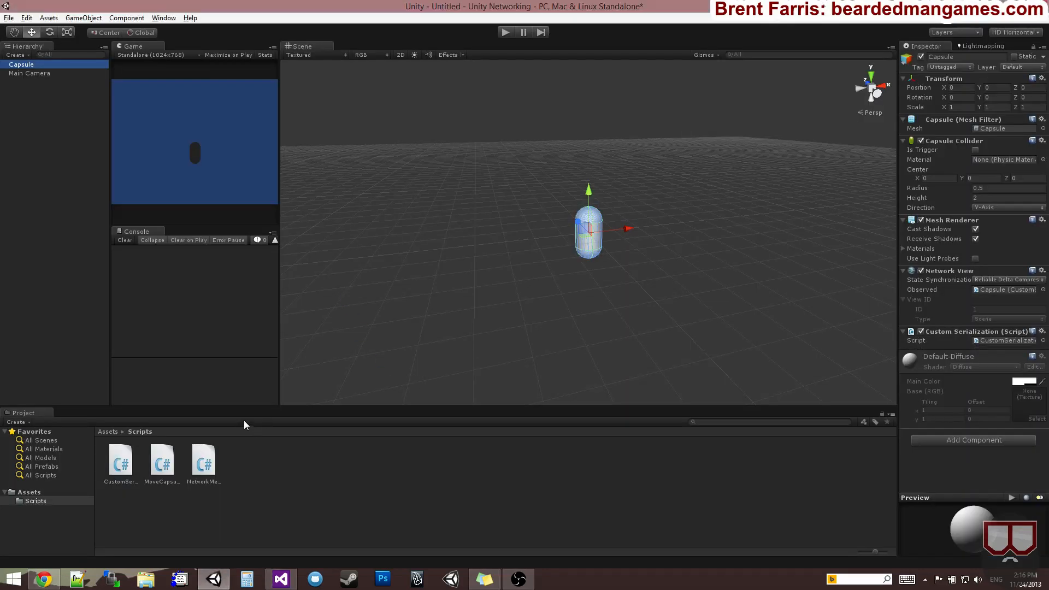
mouse_move(509, 140)
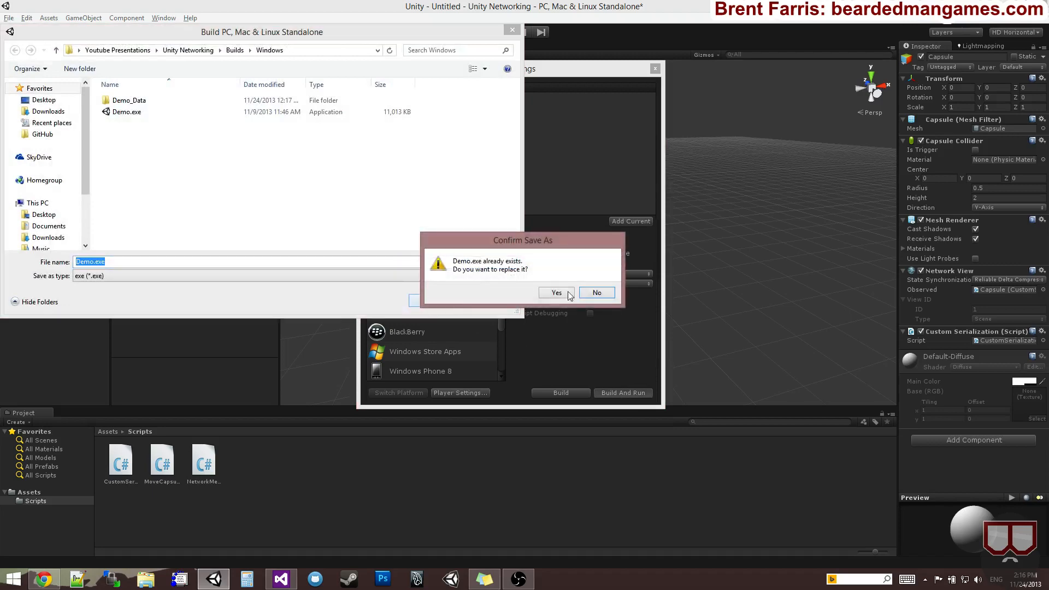
Step: Confirm replacing the existing Demo.exe with the new standalone build
click(556, 292)
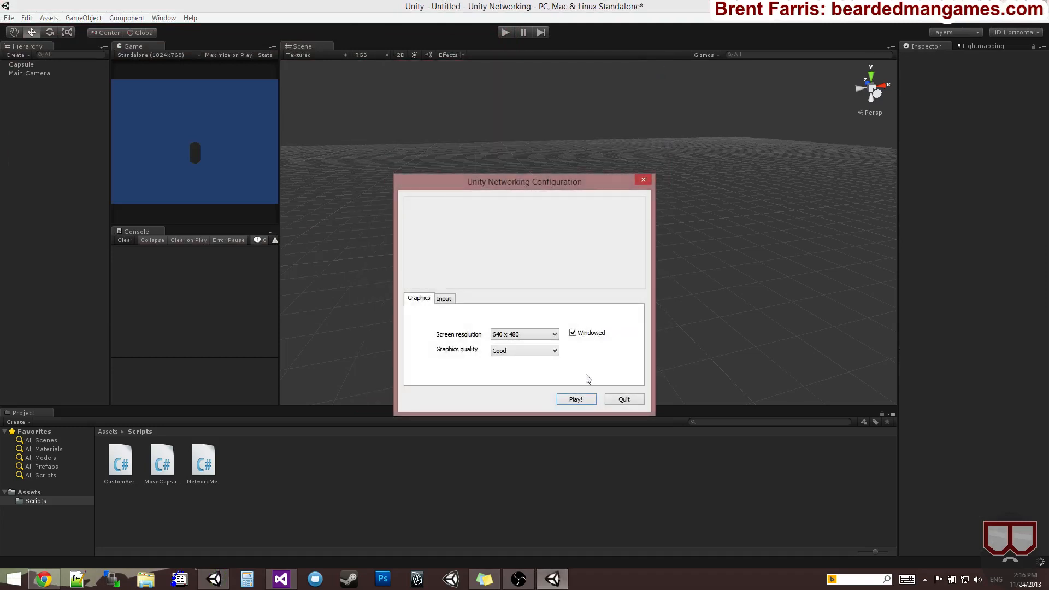
Step: Launch the built game in a window and start Play mode in the editor
click(575, 399)
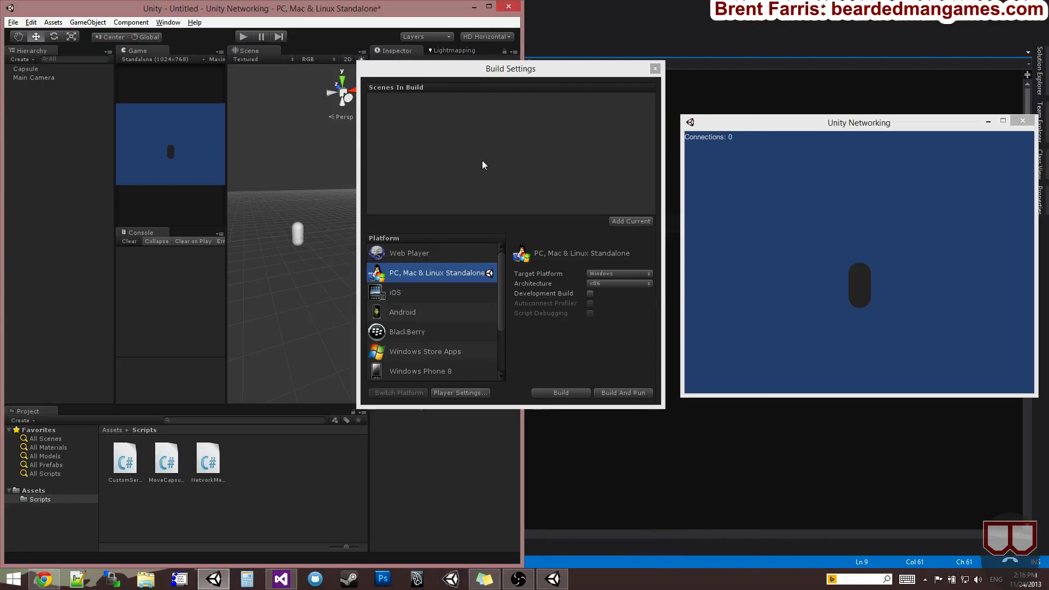
click(654, 68)
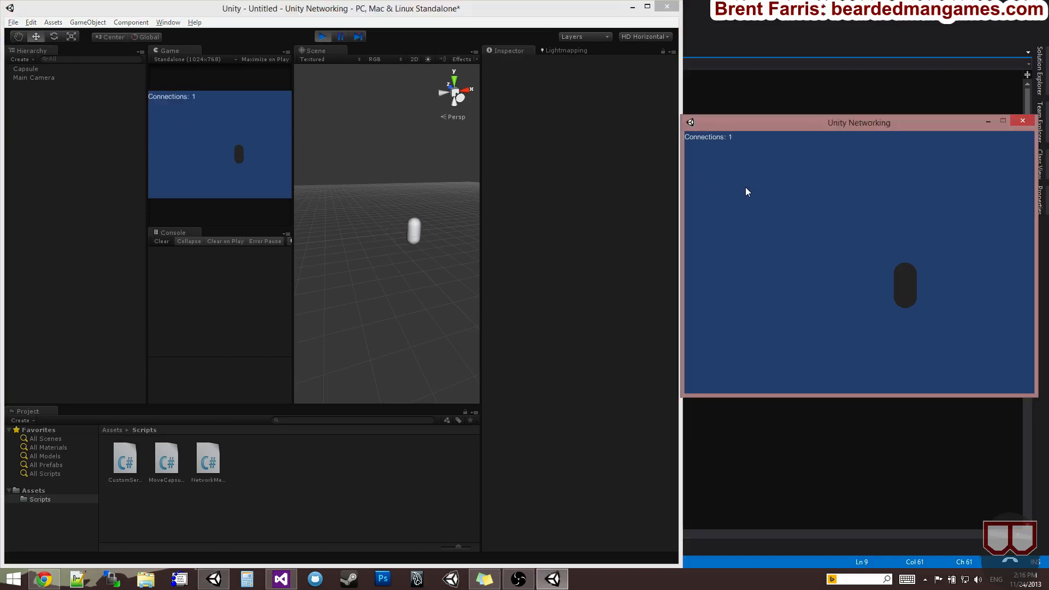
mouse_move(465, 242)
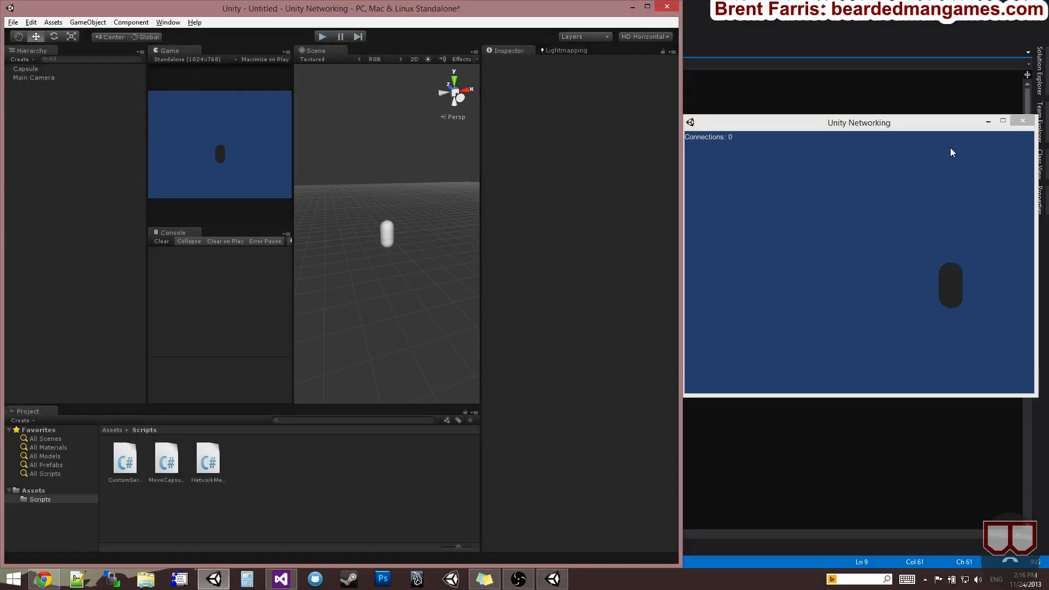
Step: Close the running standalone game to end the test session
click(279, 579)
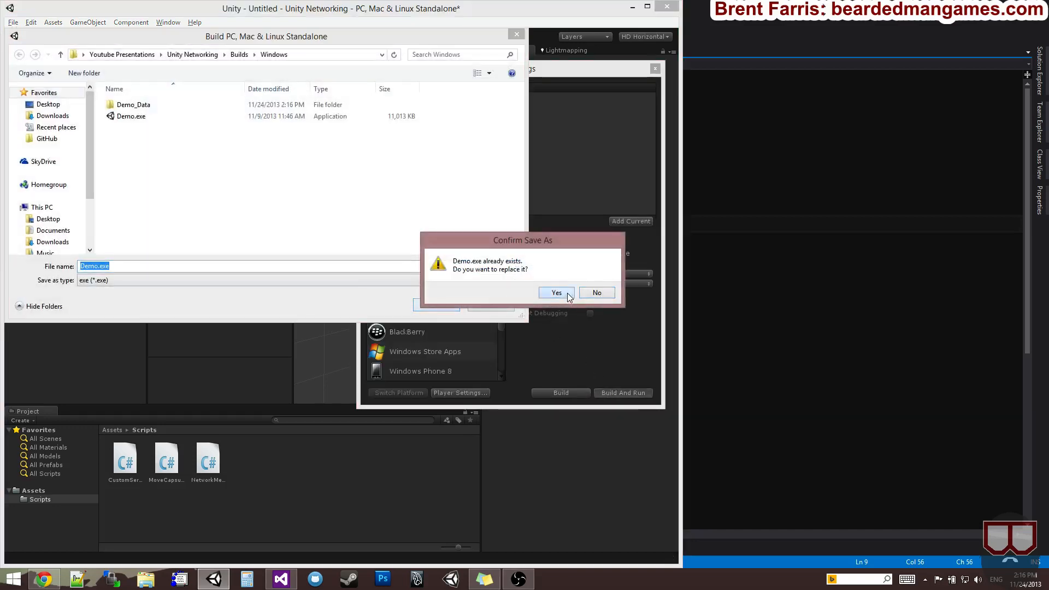
Step: Overwrite Demo.exe, launch the rebuilt game, enter Play mode and connect the editor to it
click(557, 292)
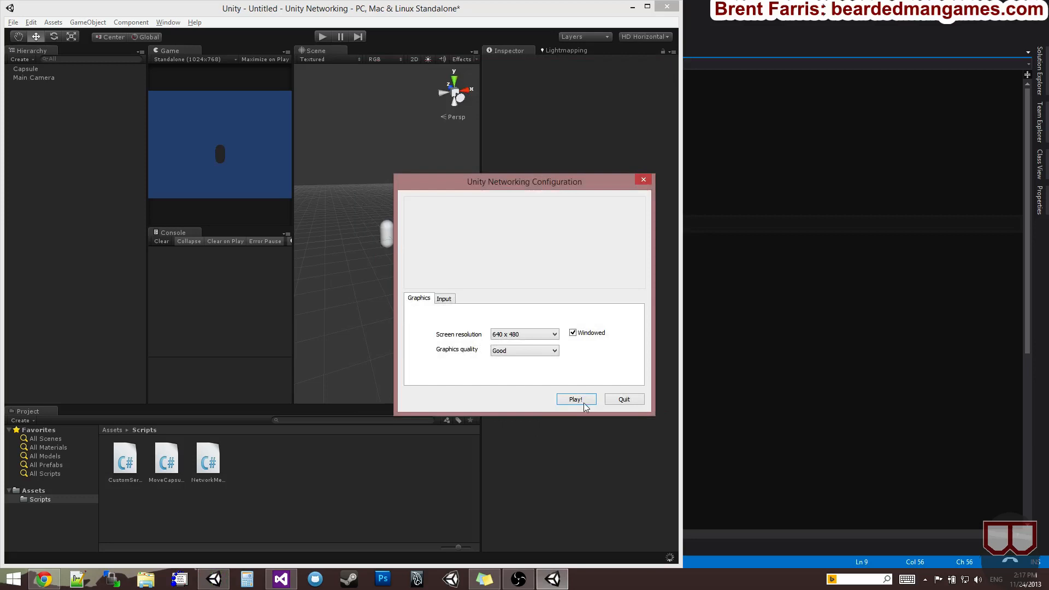
click(575, 399)
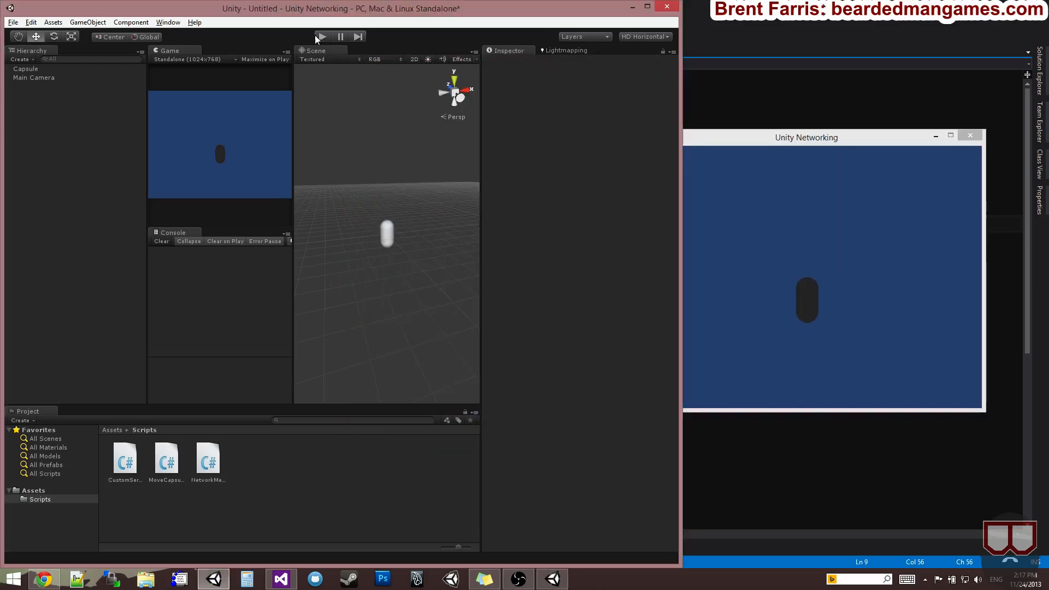
click(321, 36)
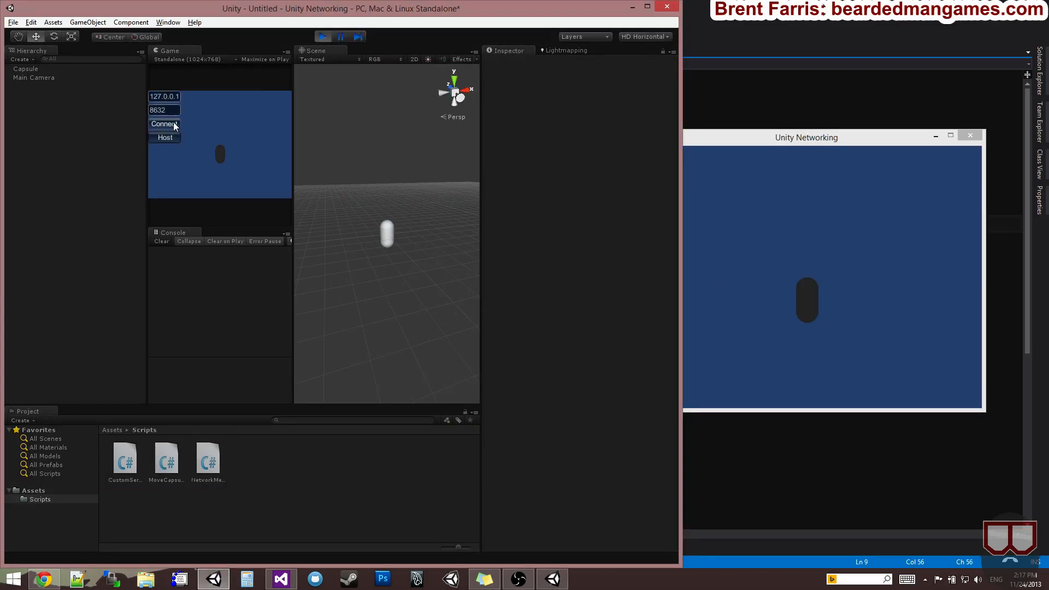
click(165, 124)
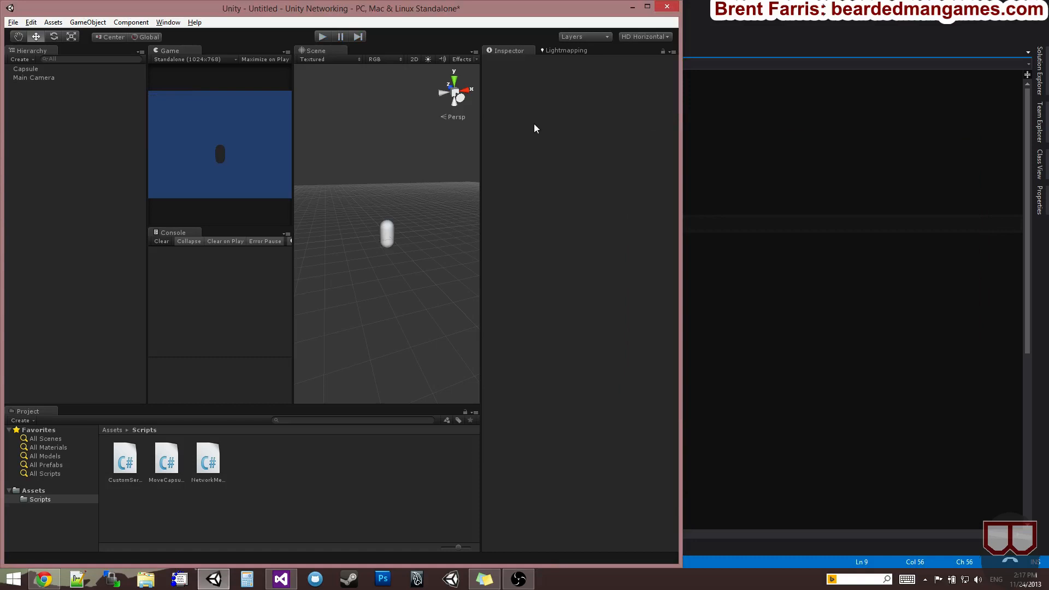
click(281, 579)
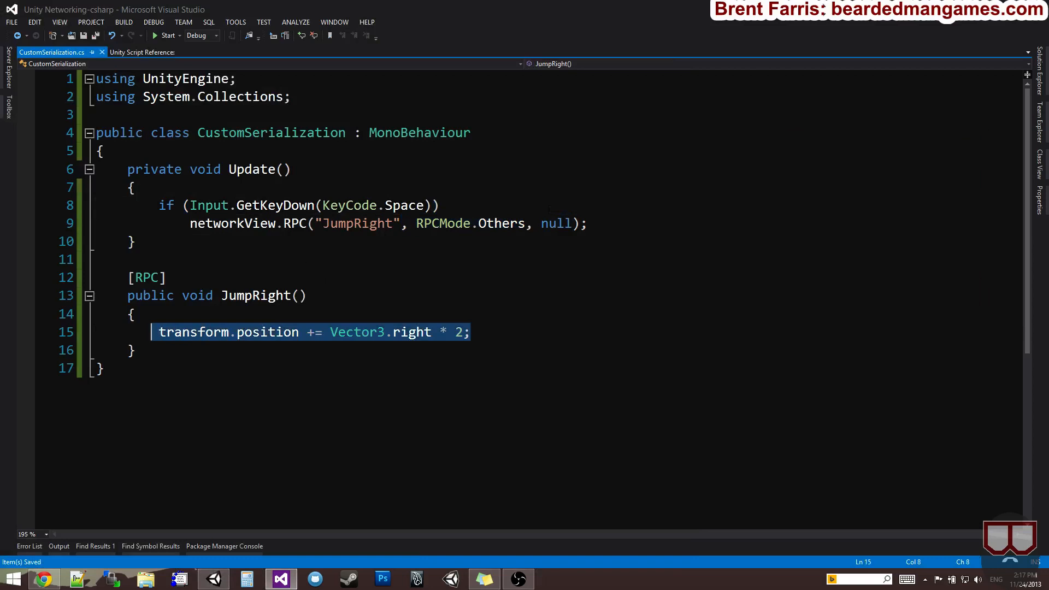
mouse_move(502, 223)
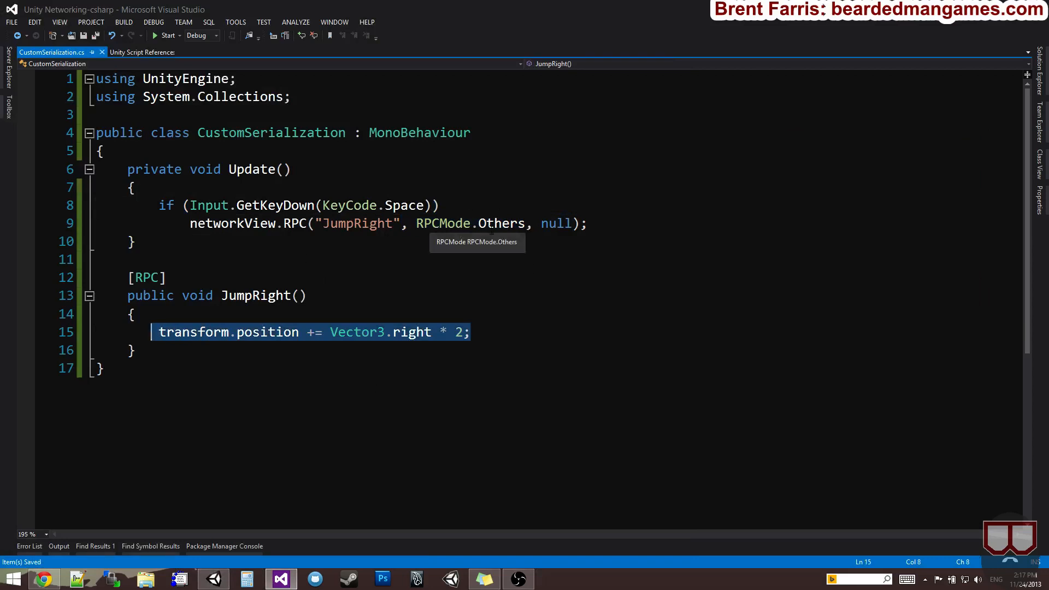
Step: Switch the call back to RPCMode.All and add an int dist parameter to JumpRight
text(all)
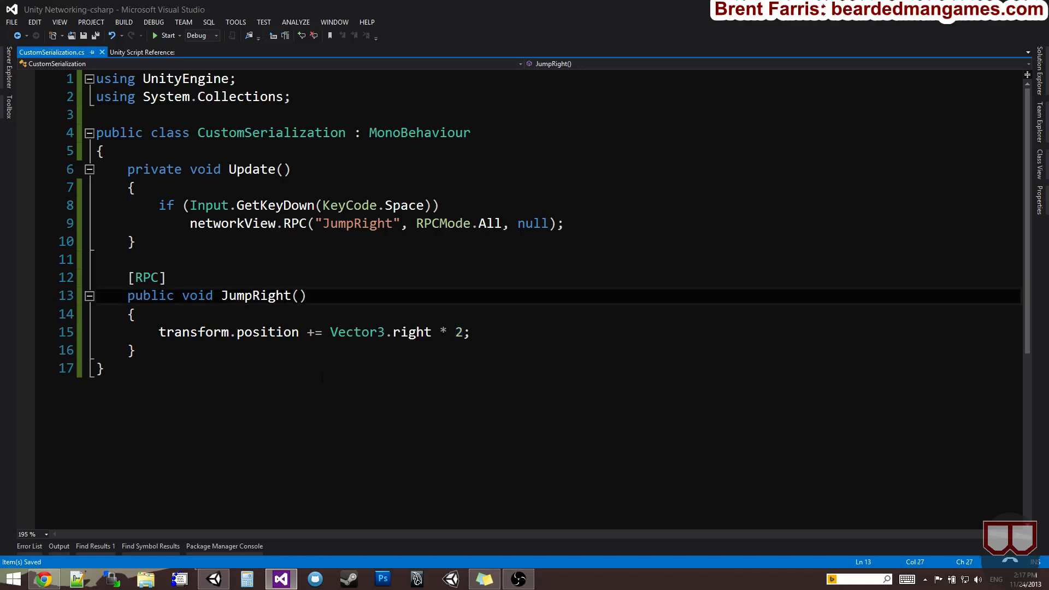
text(int)
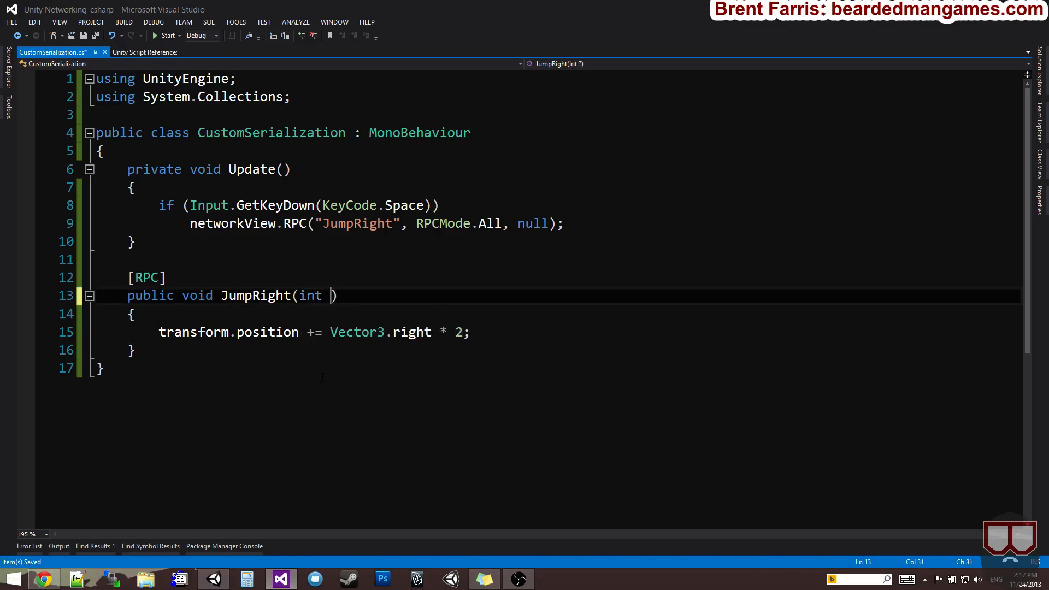
text(dist)
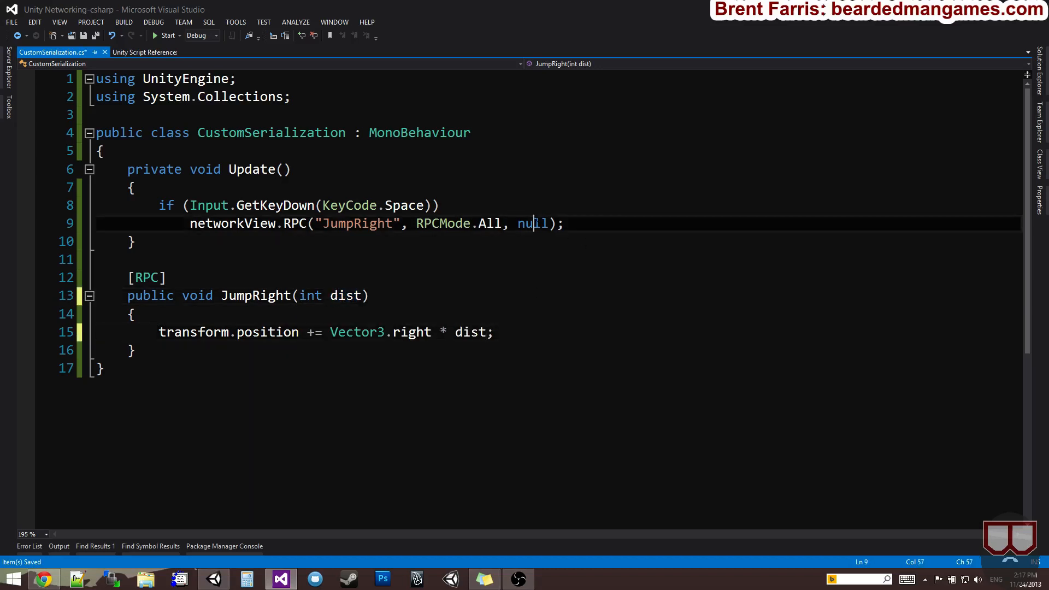
Step: Replace the RPC's null argument with a new object array holding 3
double_click(531, 223)
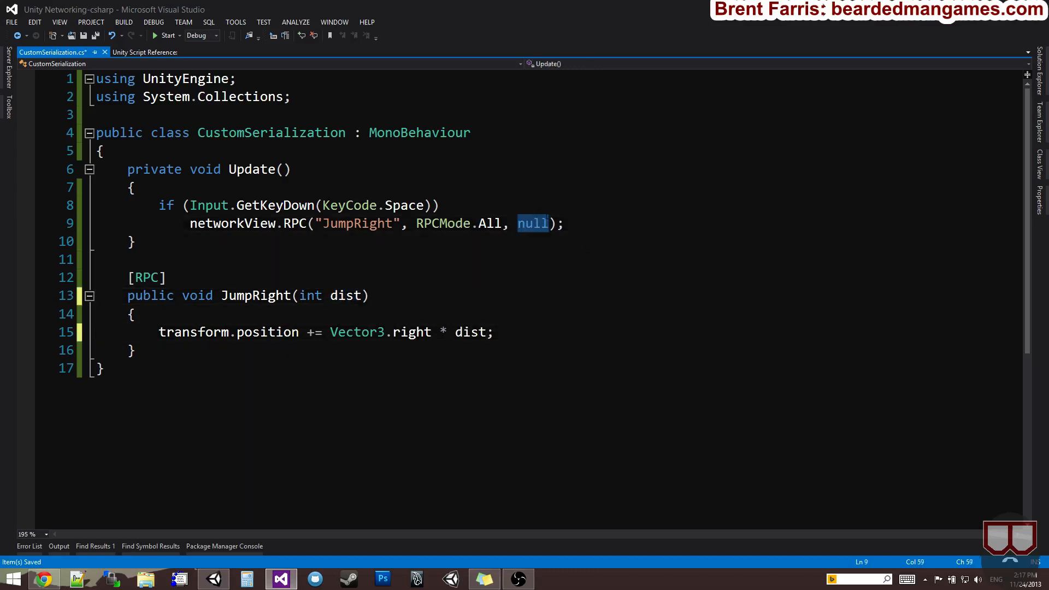
text(new)
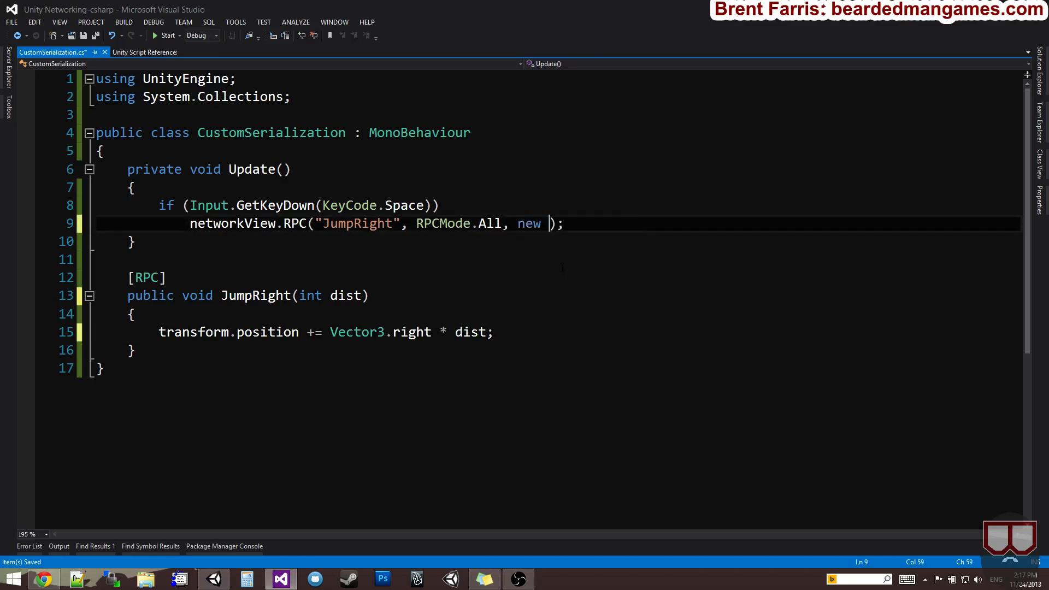
text(object[] { })
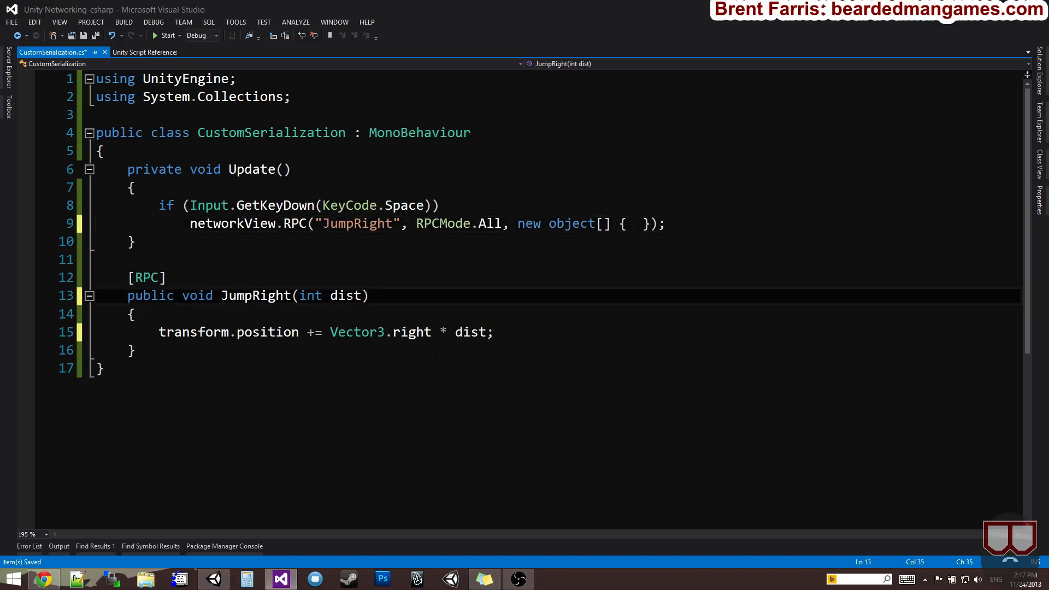
Step: Try a string theName parameter passing "Brent", then revert it and save
text(, s)
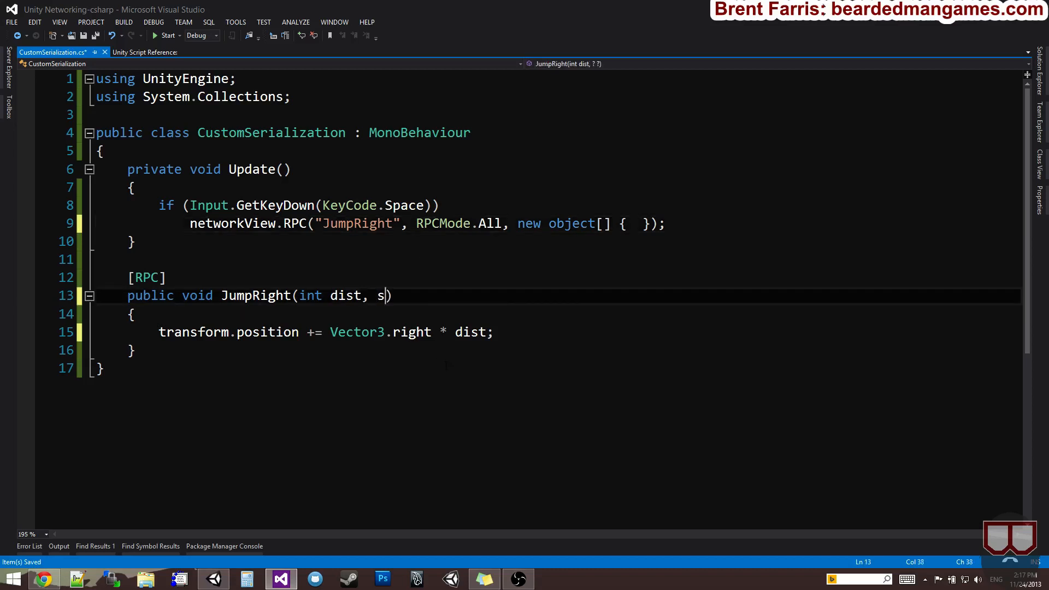
text(tring)
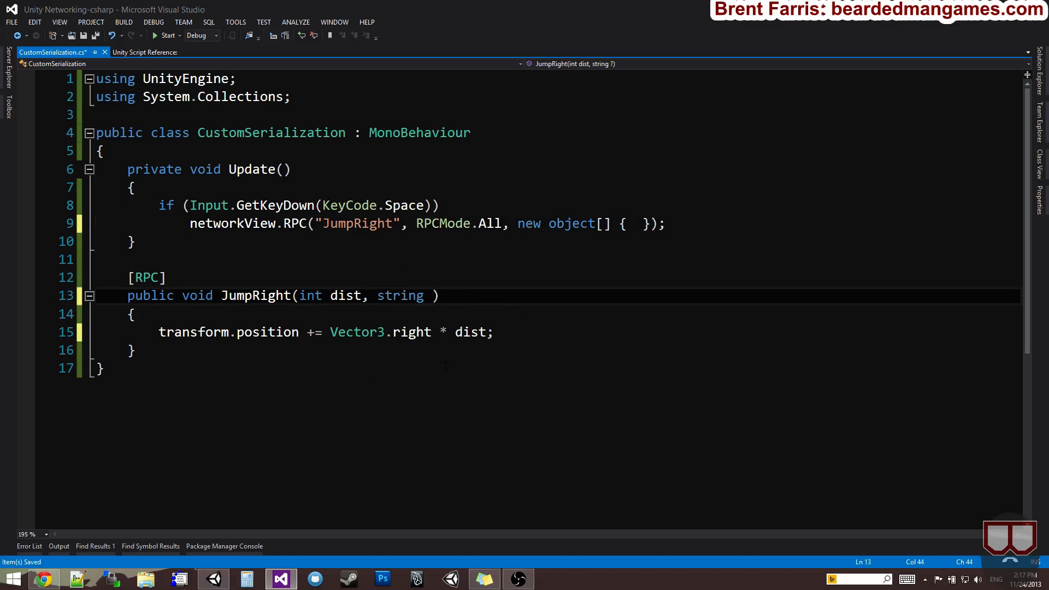
text(theName)
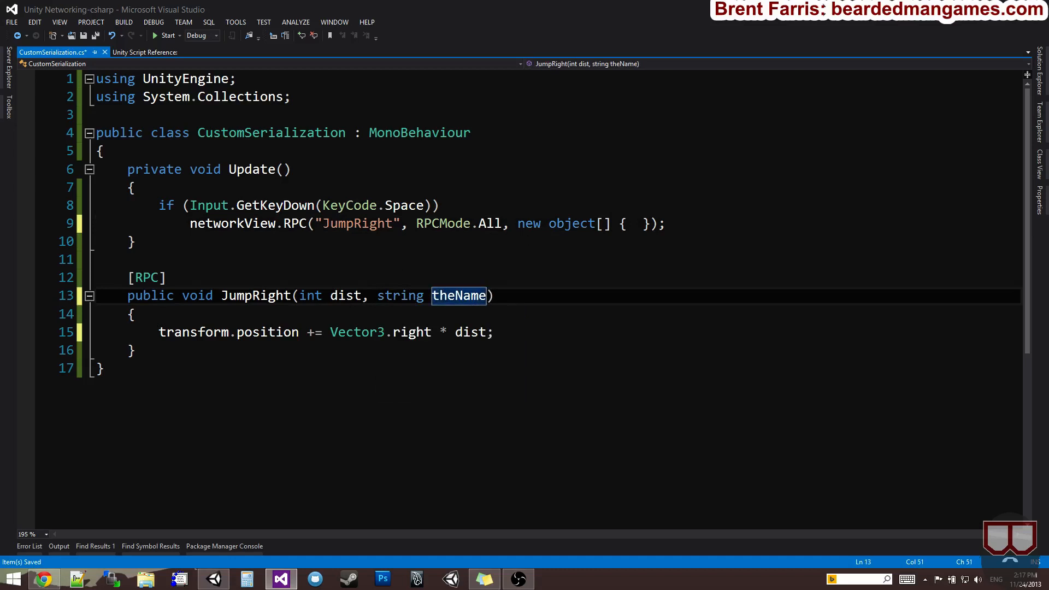
text(dist)
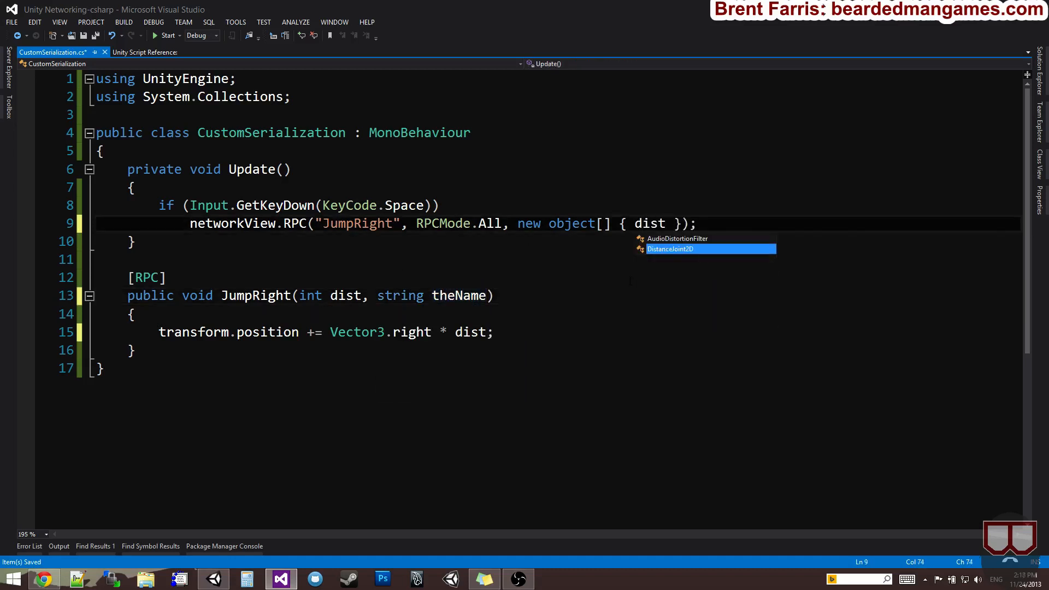
text(Color32,)
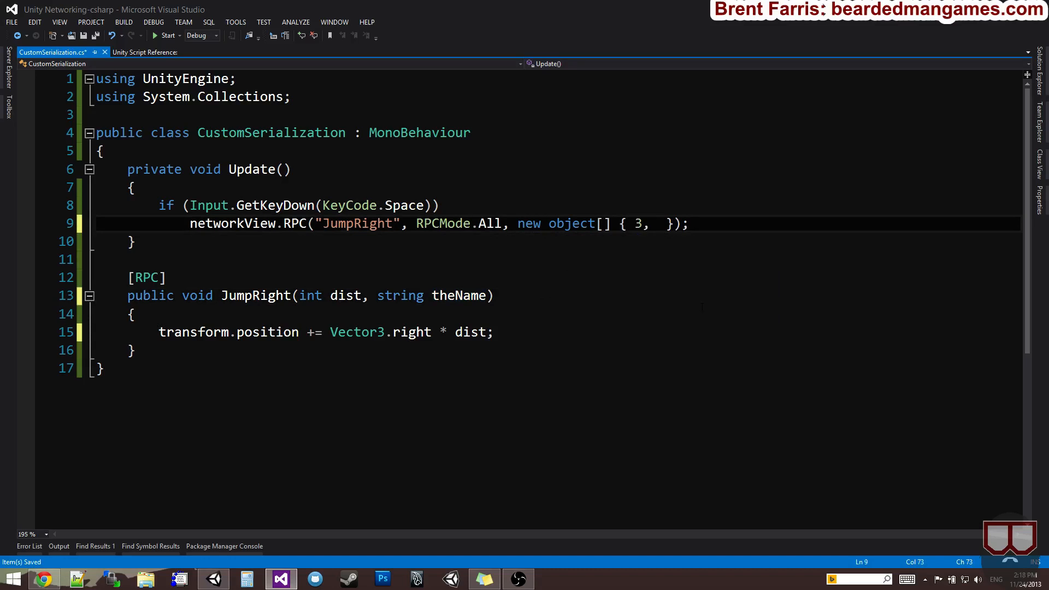
text("Brent")
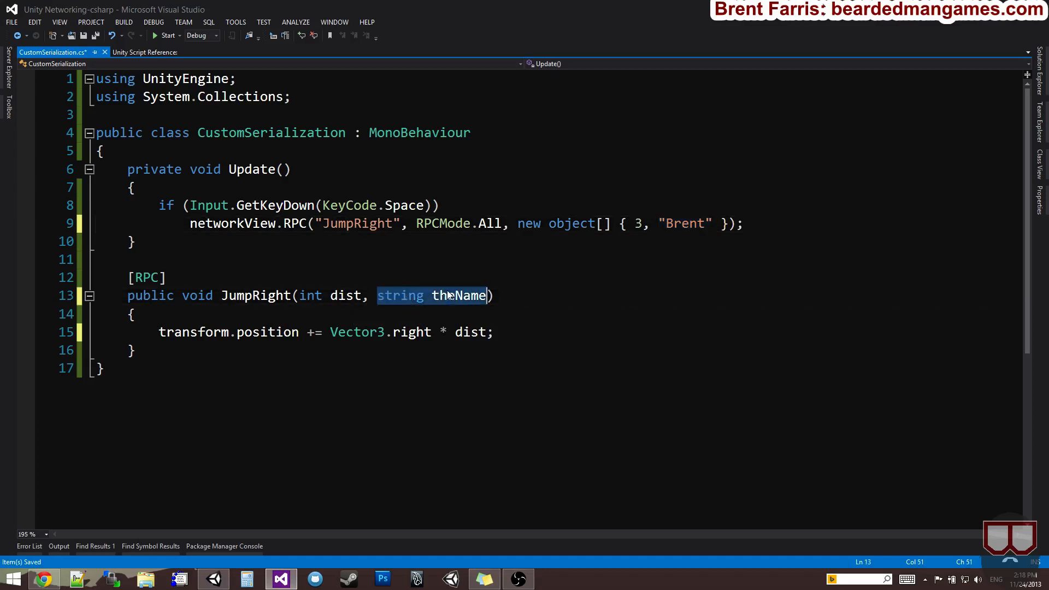
key(Delete)
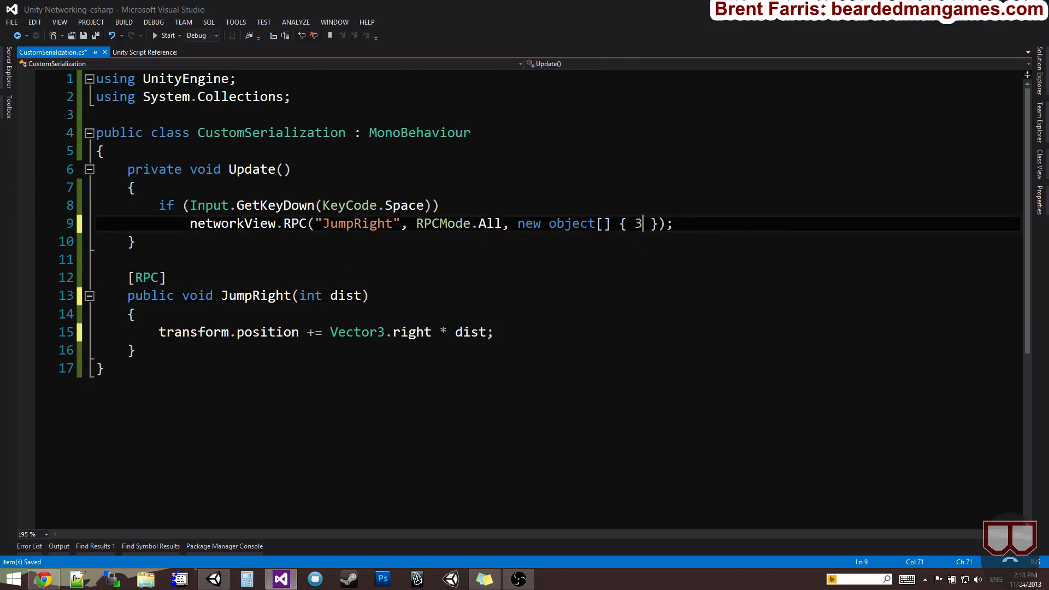
key(alt+tab)
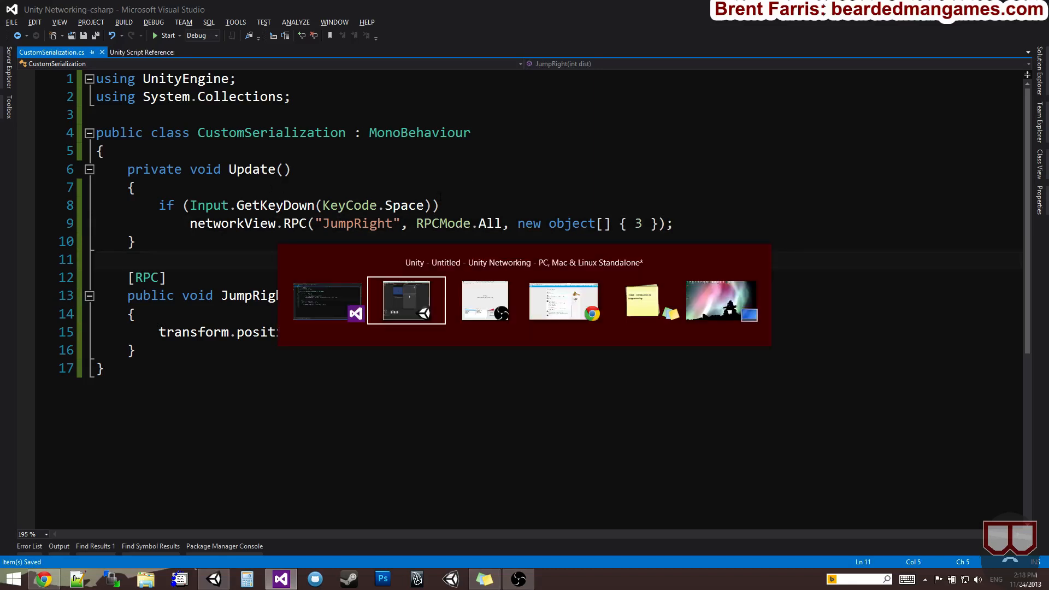
Step: Rebuild and run Demo.exe, verify the capsule jumps right, then close the build and stop Play mode
click(406, 300)
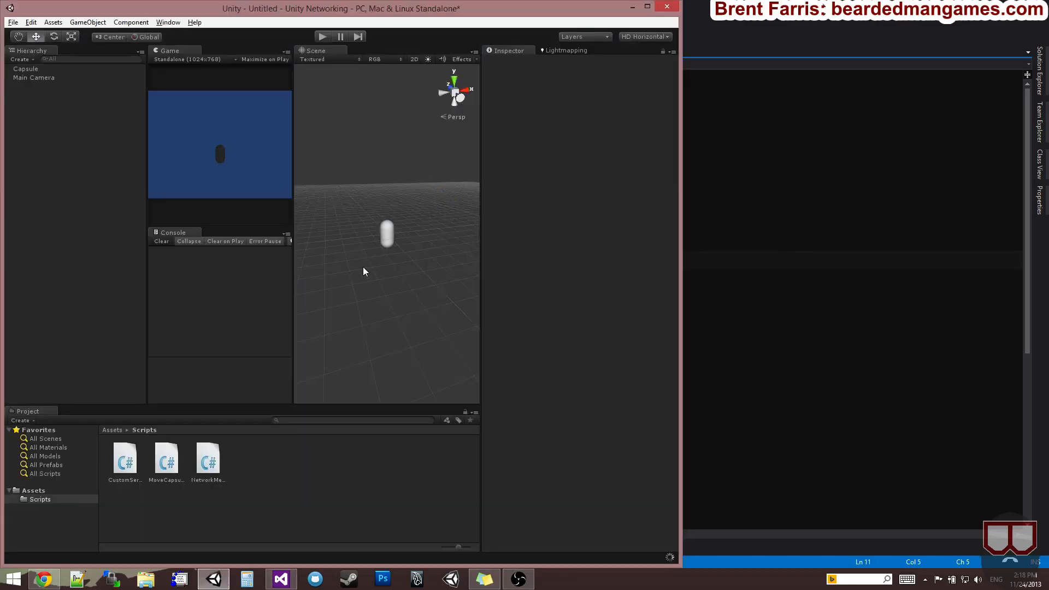
click(561, 393)
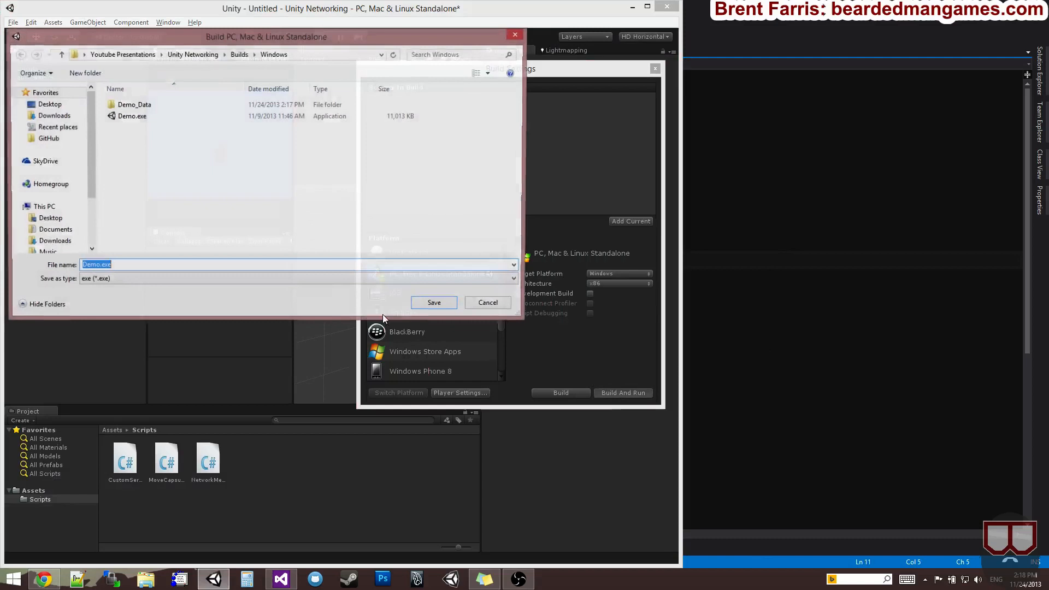
click(433, 302)
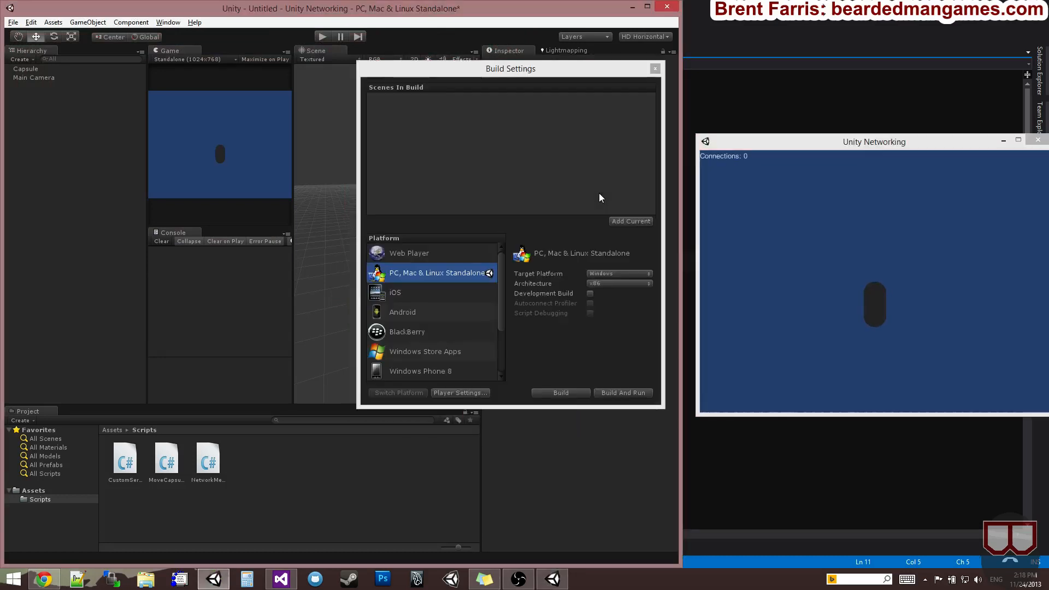
click(654, 68)
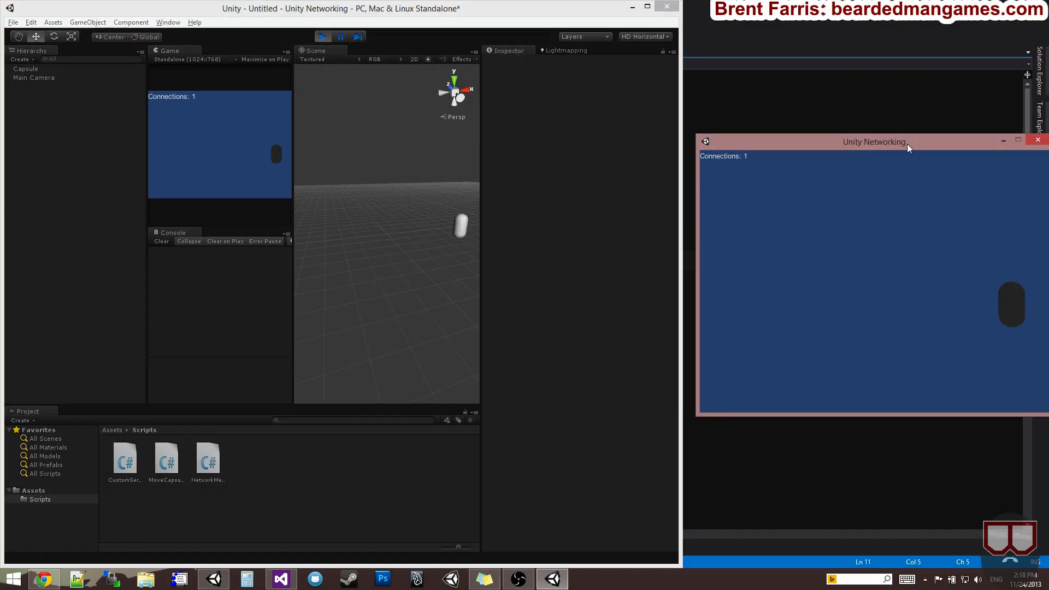
drag(876, 141, 825, 138)
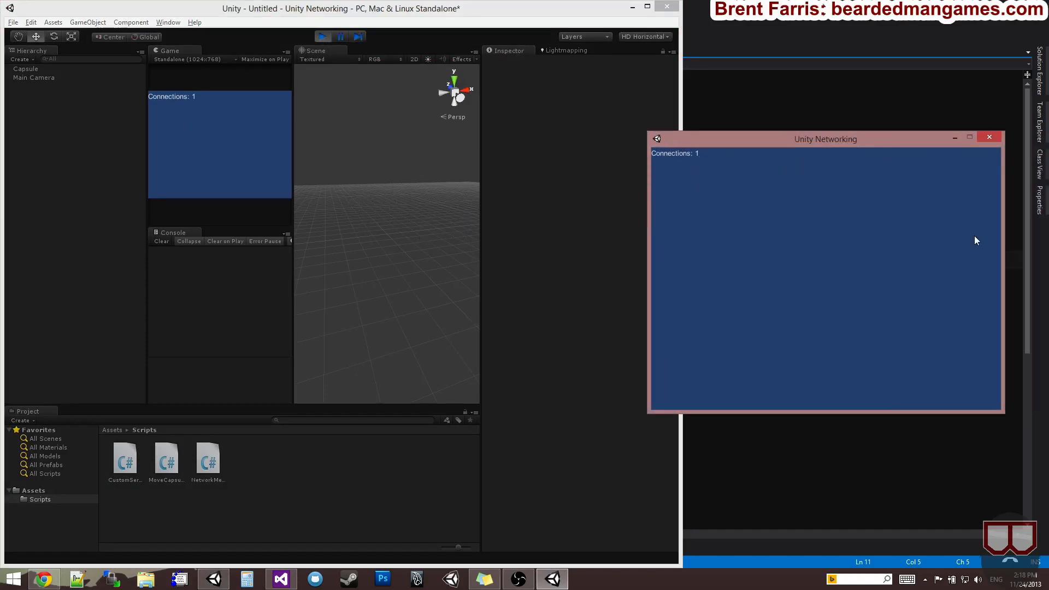
click(323, 36)
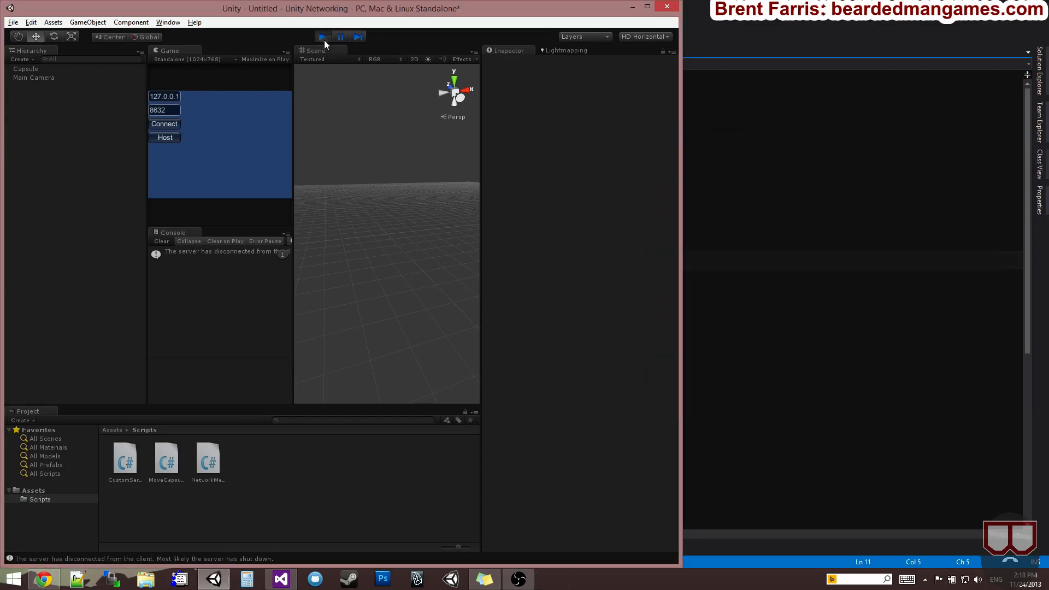
click(280, 579)
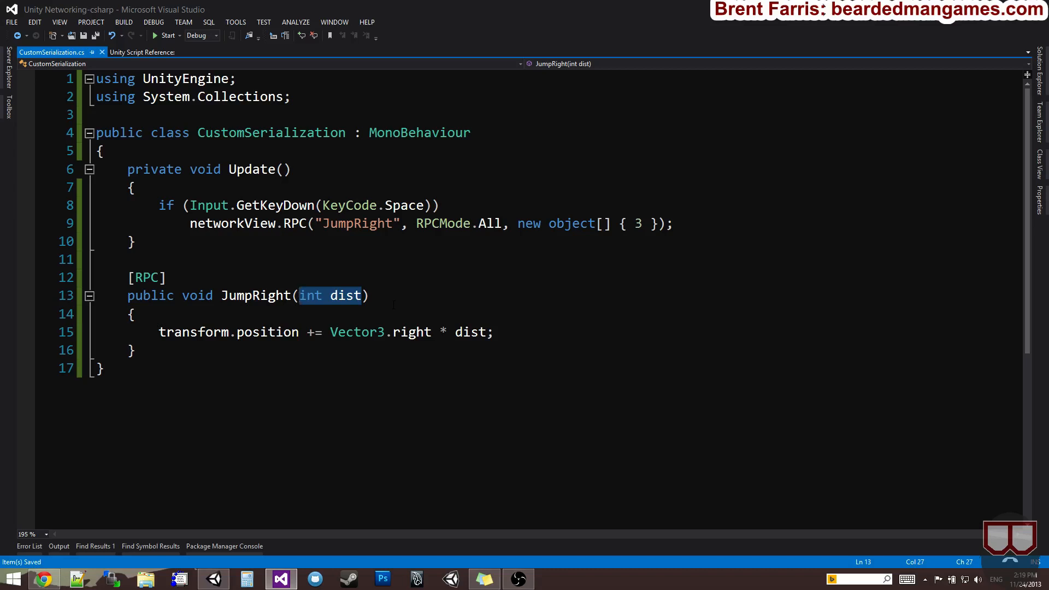
Step: Change JumpRight's int dist parameter to byte[] data
text(byte)
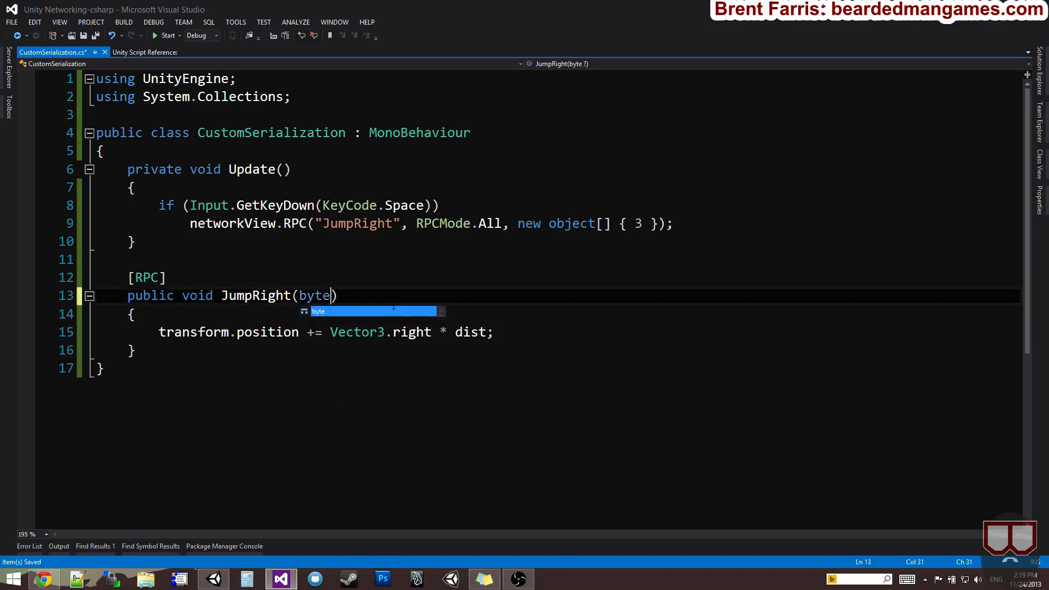
text([] data)
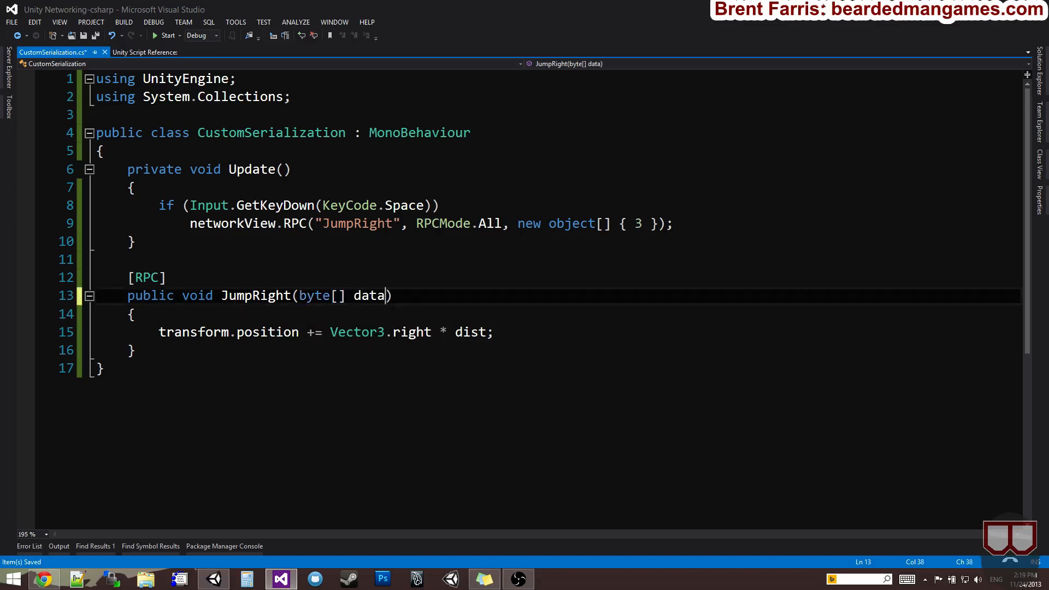
drag(300, 295, 385, 295)
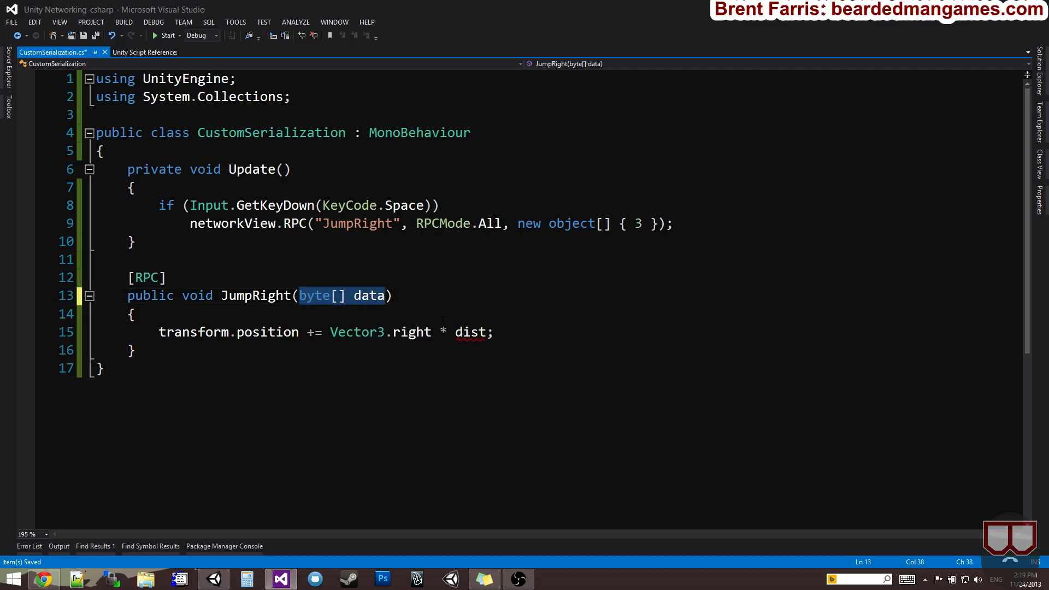
double_click(368, 295)
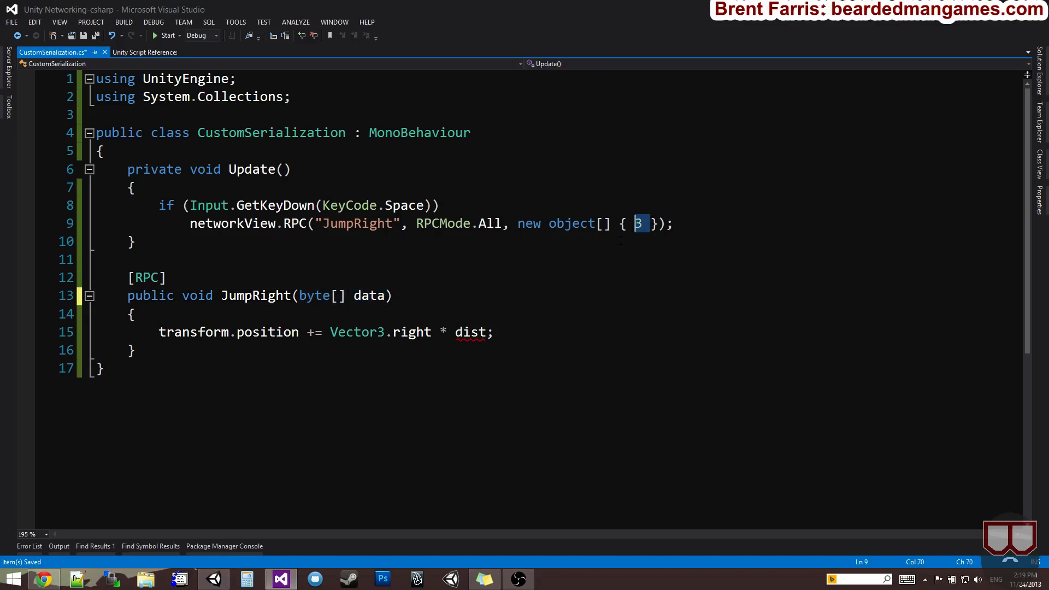
click(361, 295)
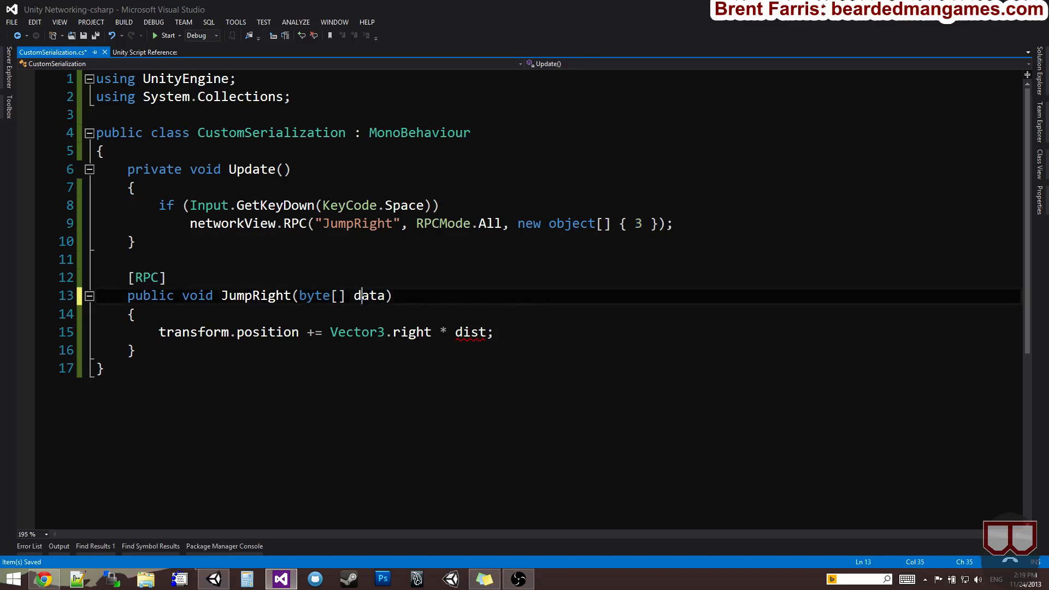